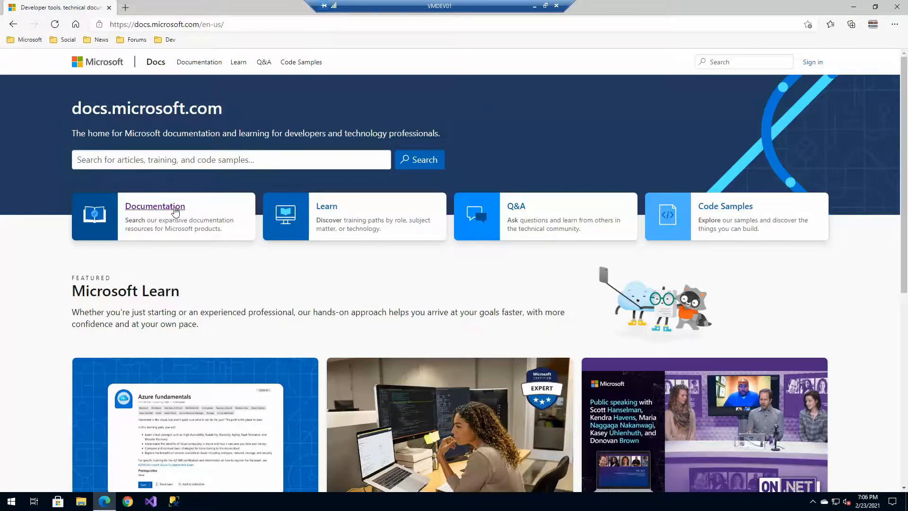
Open the Azure Web API Management docs and bring up options for the Resources Pricing link.
left_click(155, 206)
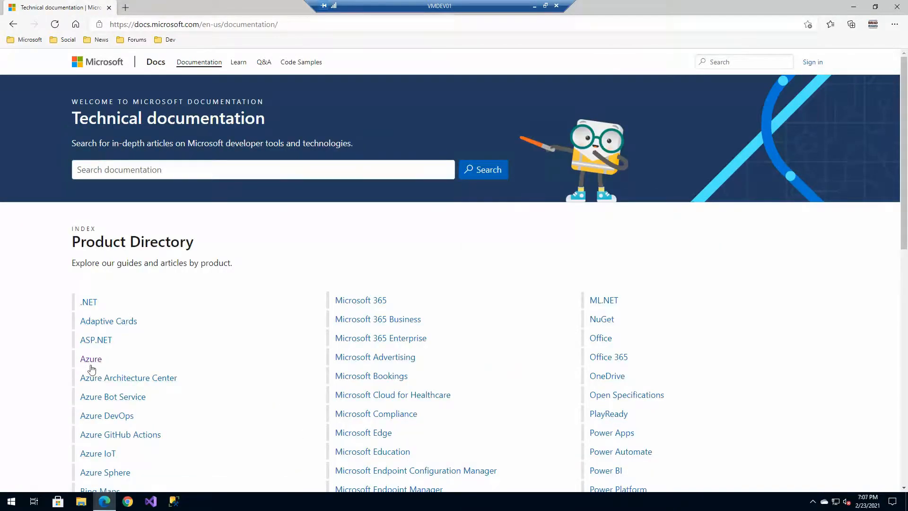
left_click(90, 358)
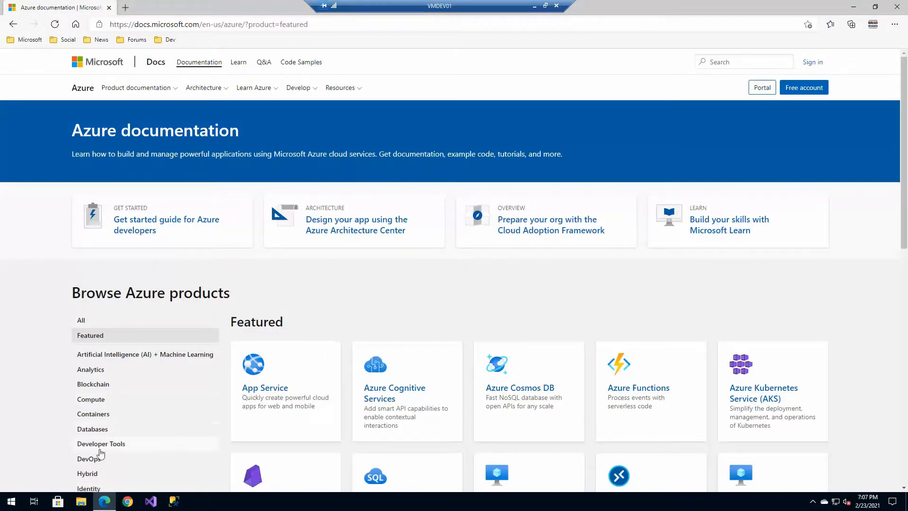
left_click(89, 371)
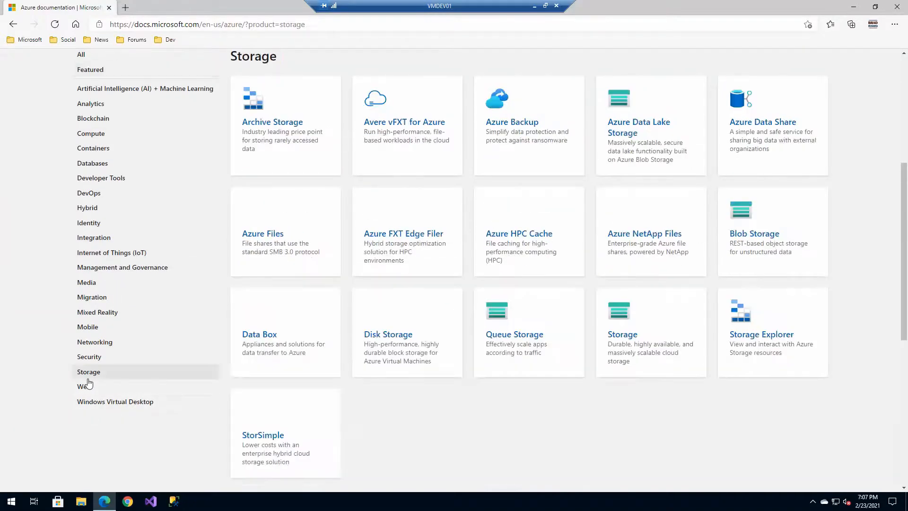
left_click(83, 386)
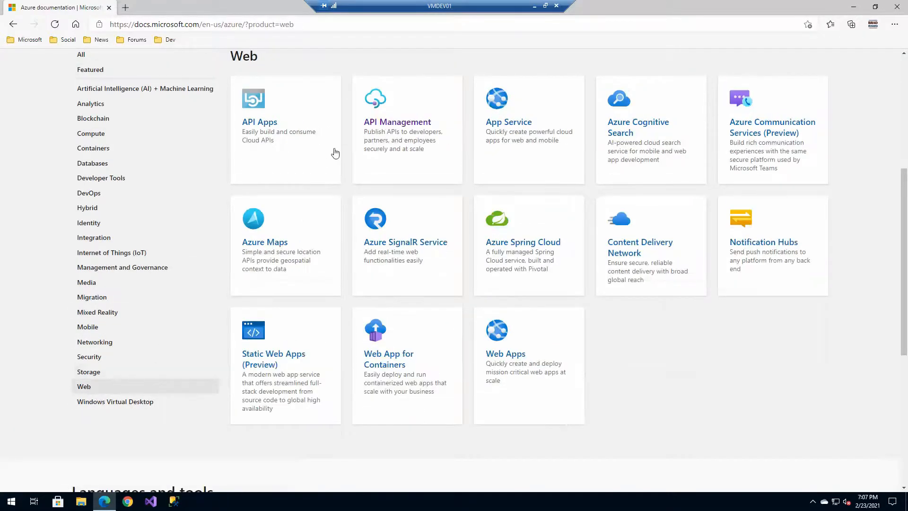
left_click(398, 122)
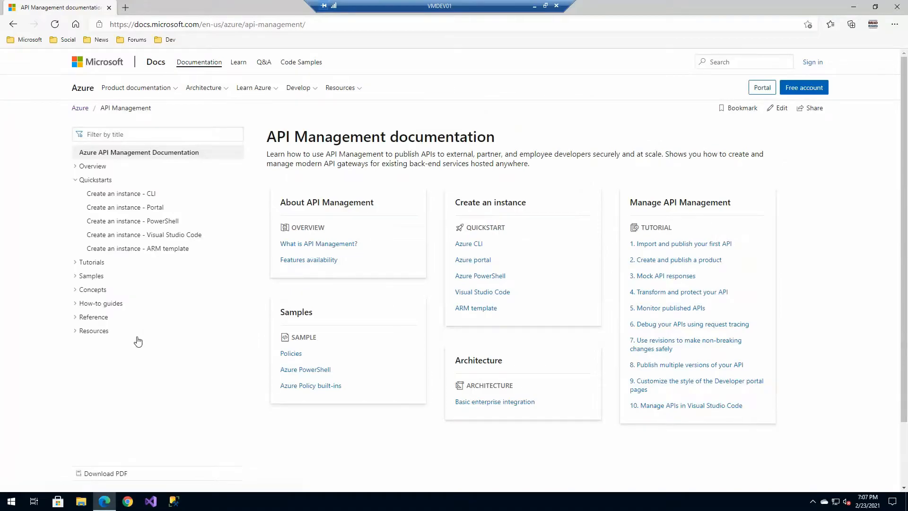
mouse_move(190, 472)
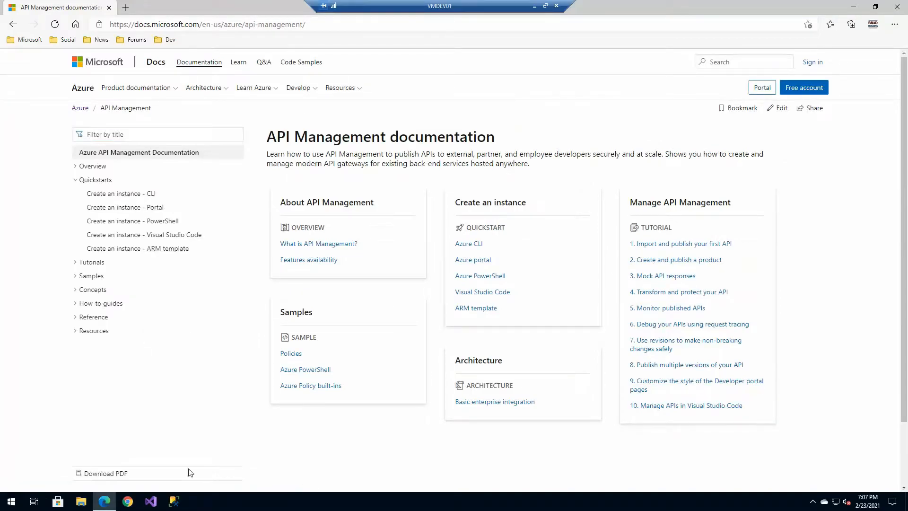
mouse_move(361, 70)
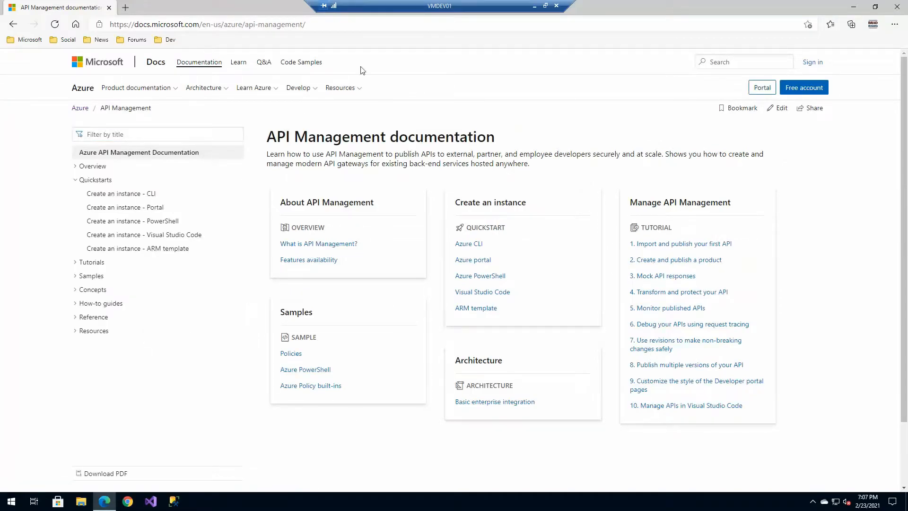
mouse_move(243, 207)
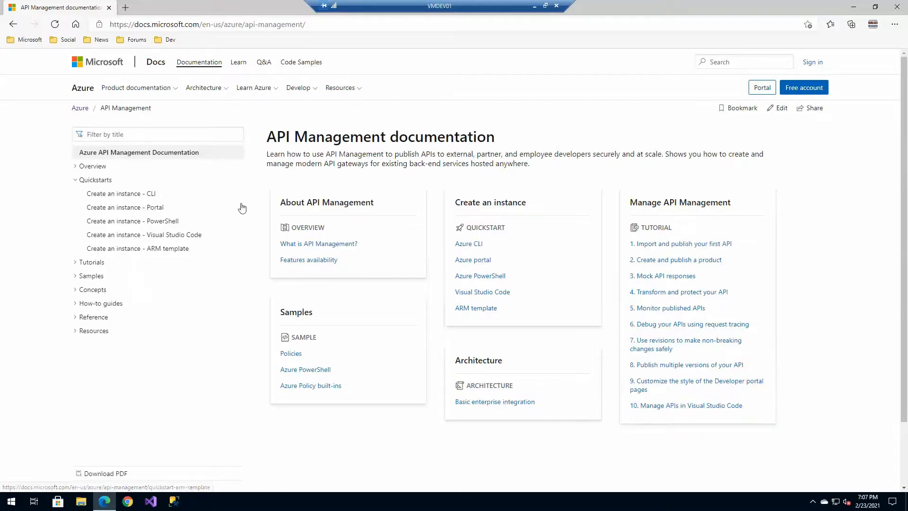
mouse_move(502, 184)
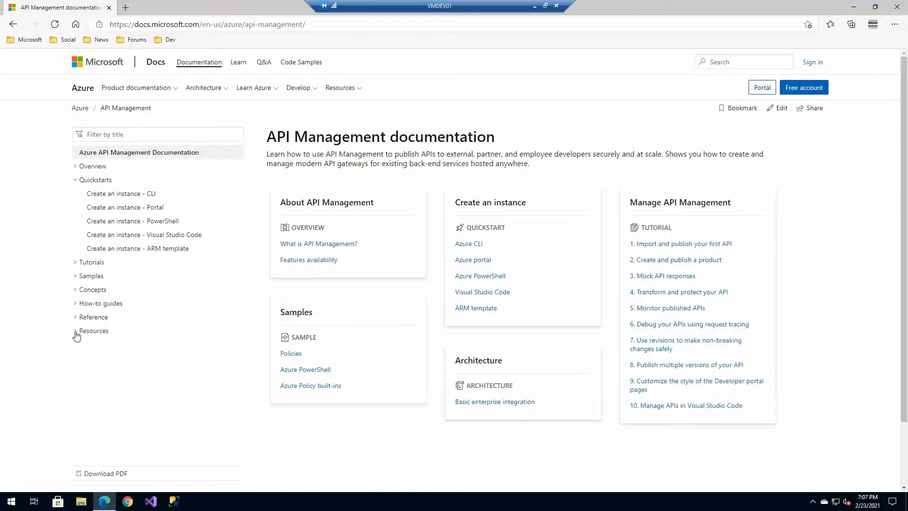
left_click(95, 330)
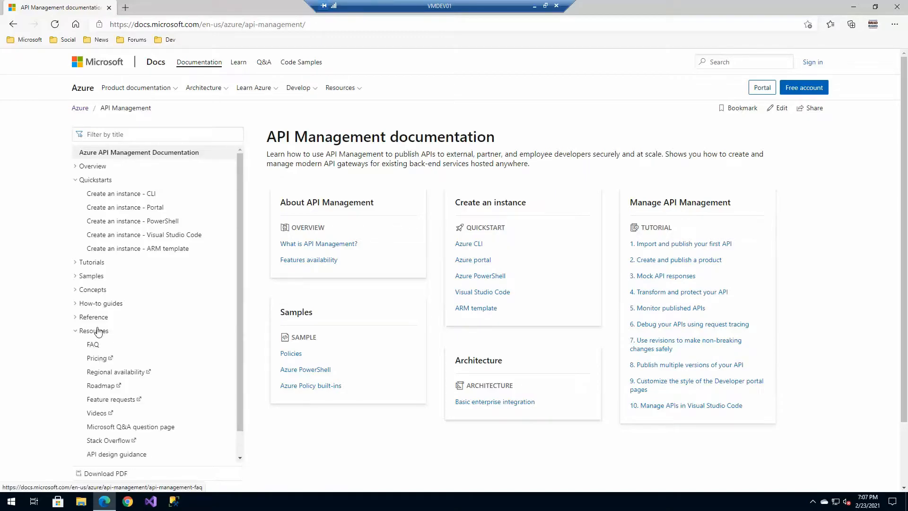
right_click(97, 357)
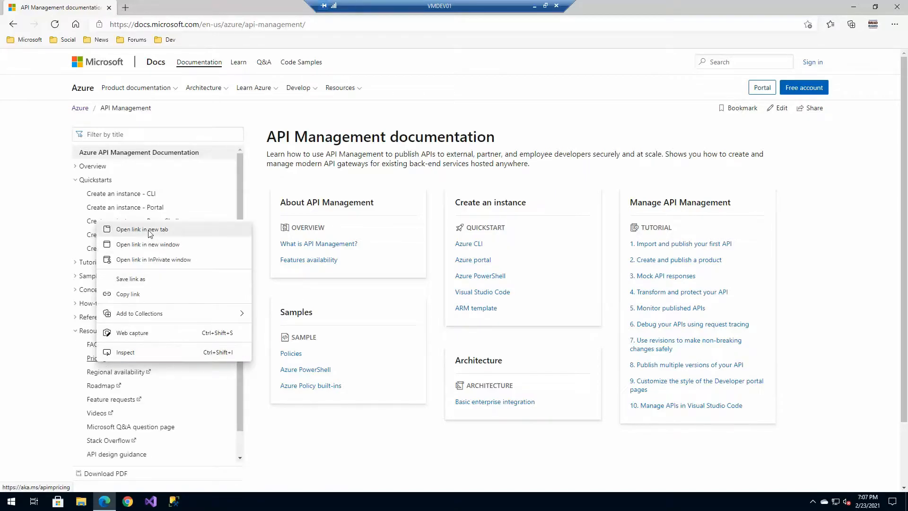
Open API Management Pricing in a new tab and review the tier comparison table.
left_click(145, 229)
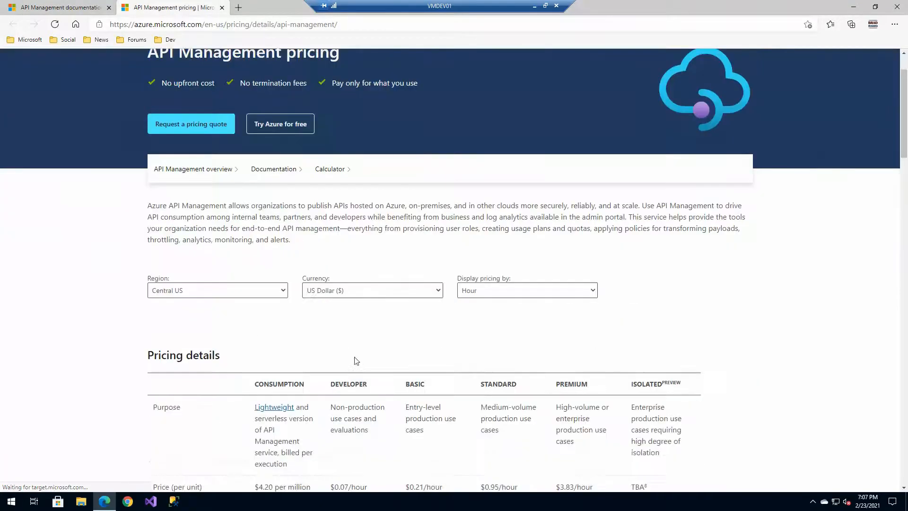
scroll("down", 3)
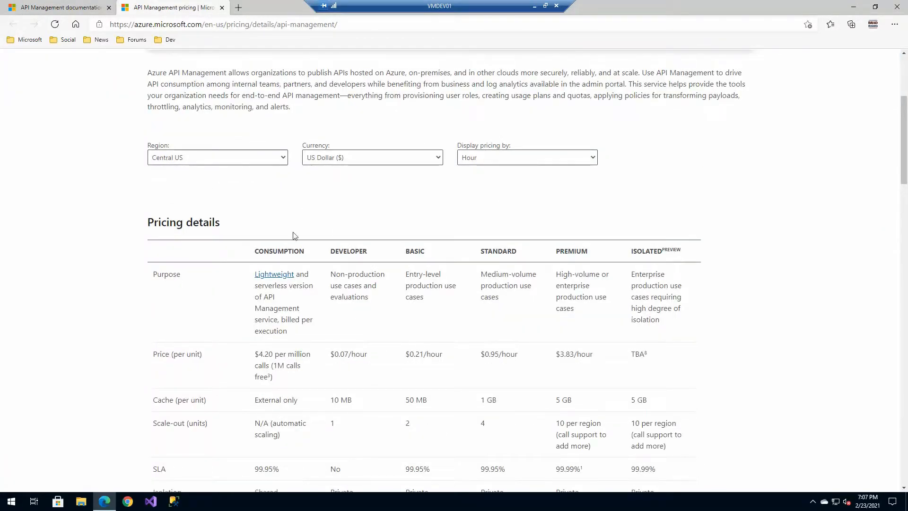
mouse_move(685, 390)
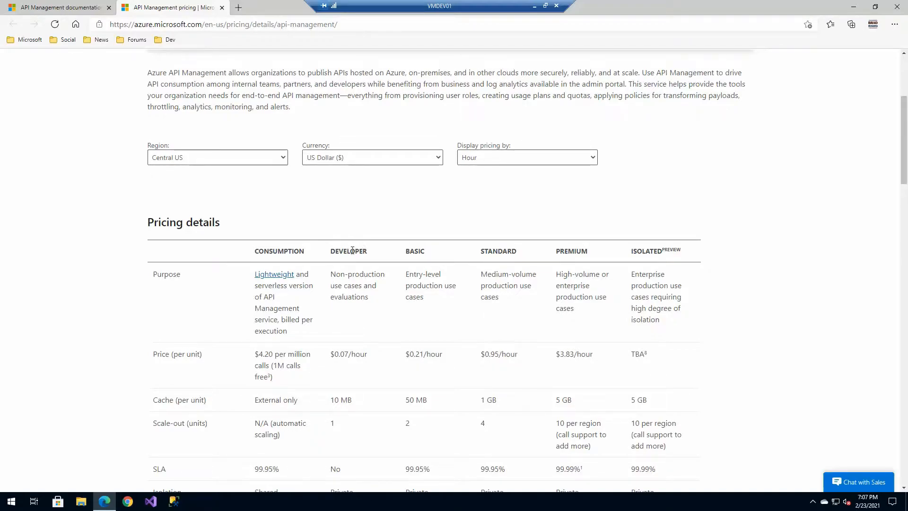
scroll("down", 3)
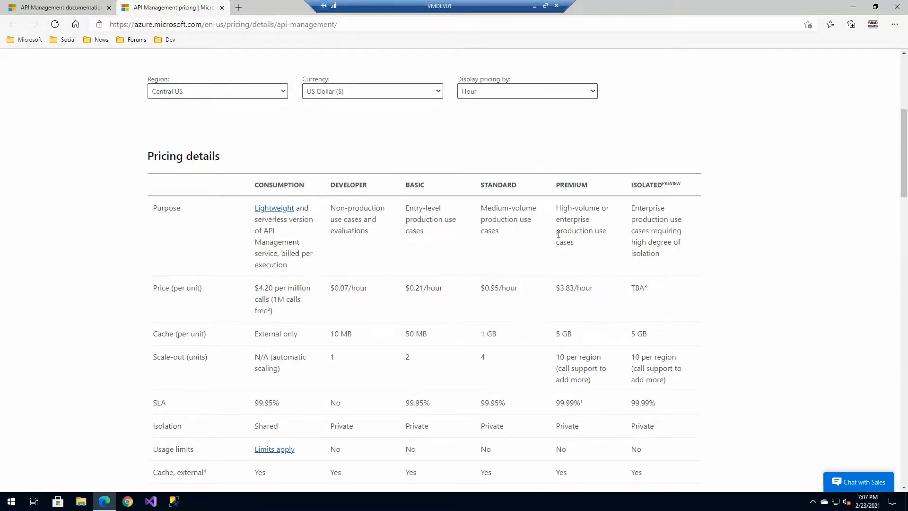
scroll("up", 3)
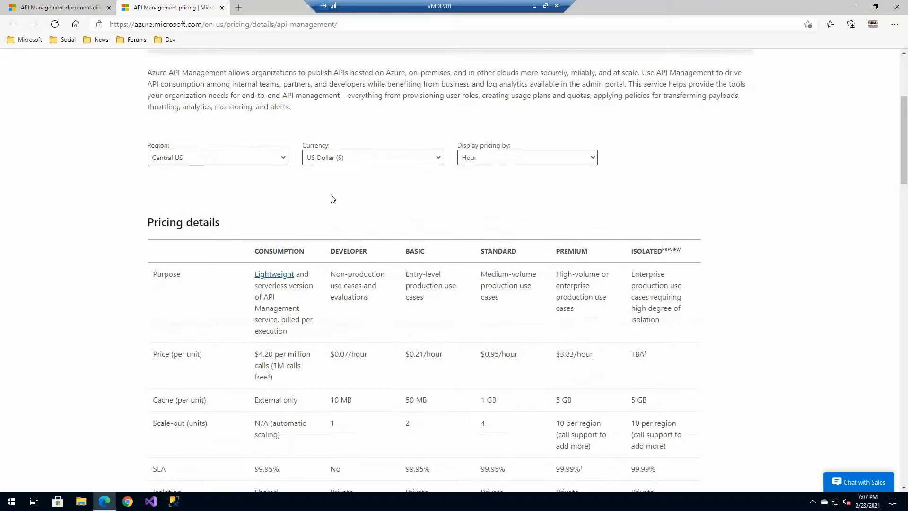
scroll("down", 3)
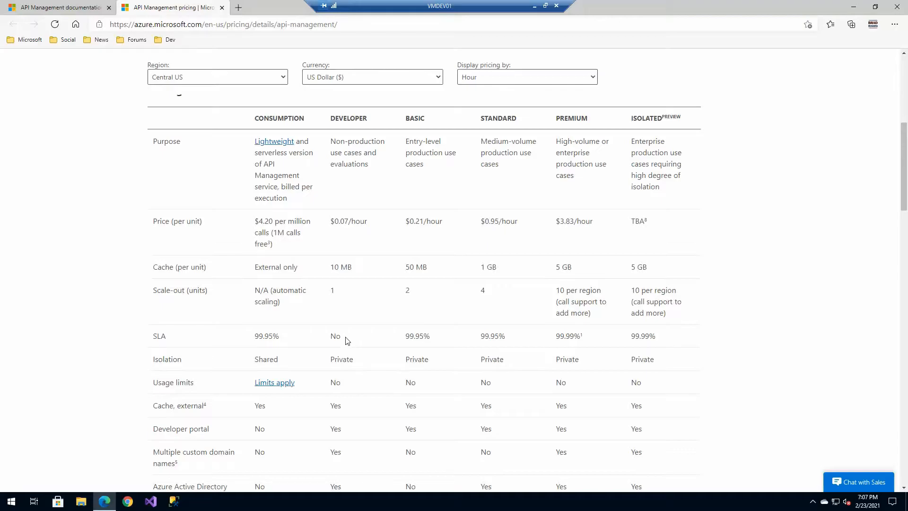
mouse_move(315, 152)
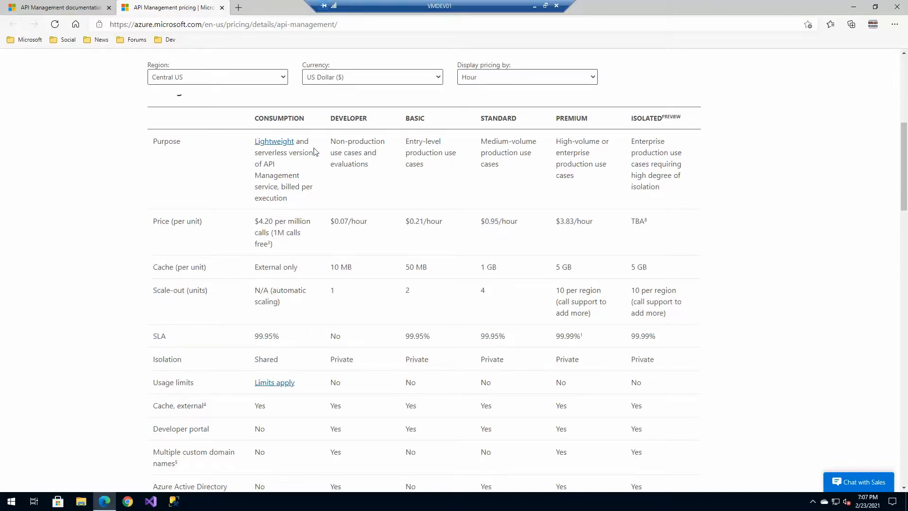
scroll("down", 3)
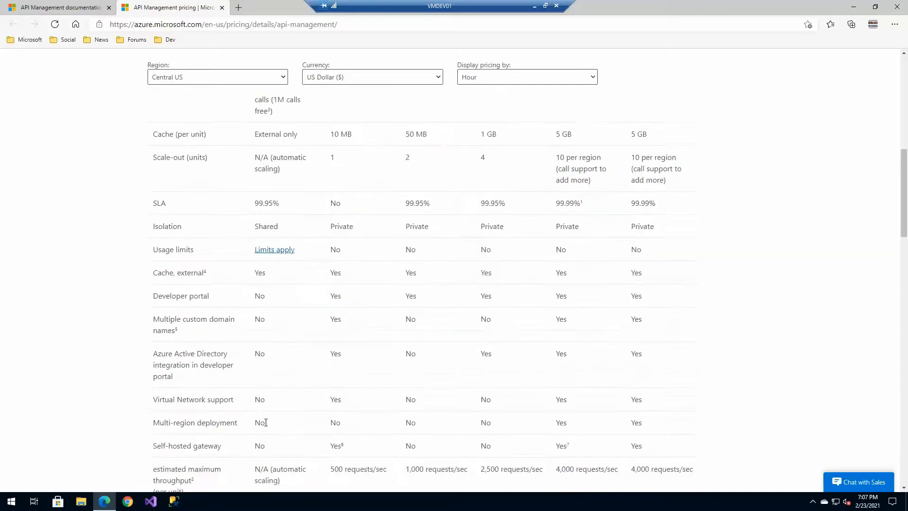
double_click(259, 400)
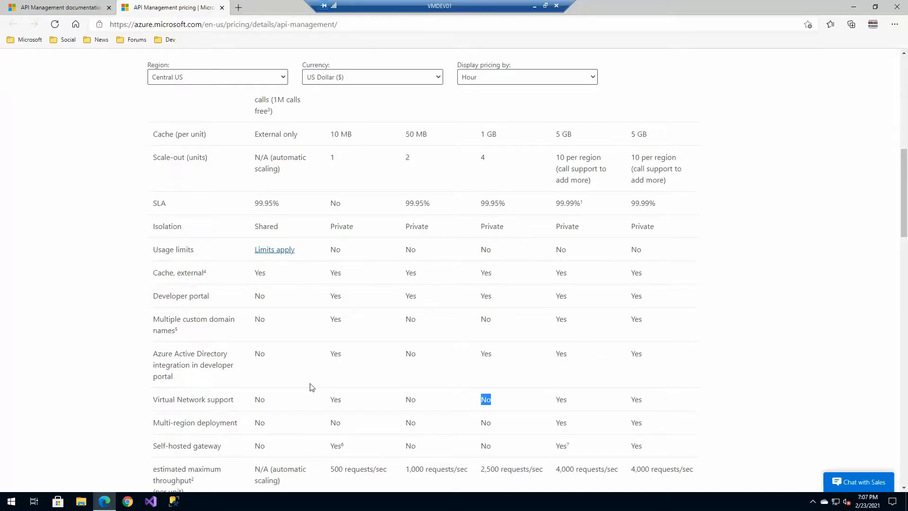
mouse_move(229, 415)
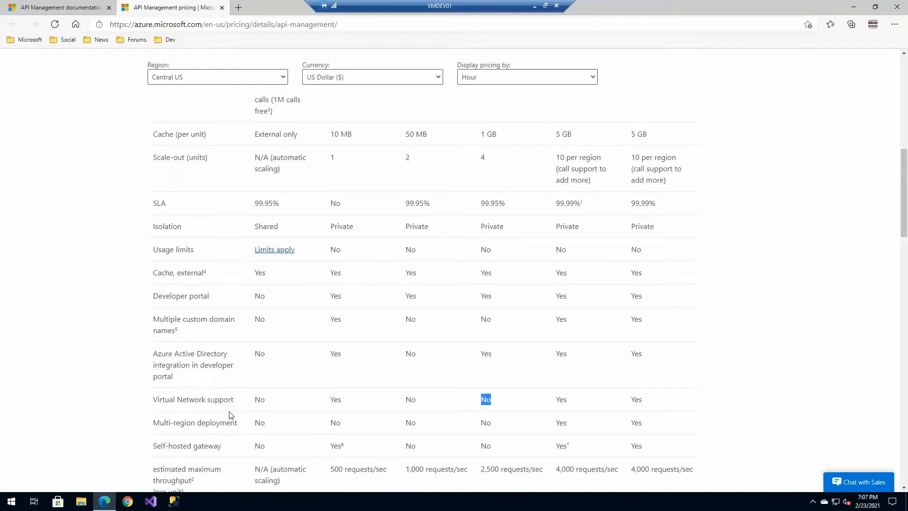
scroll("up", 3)
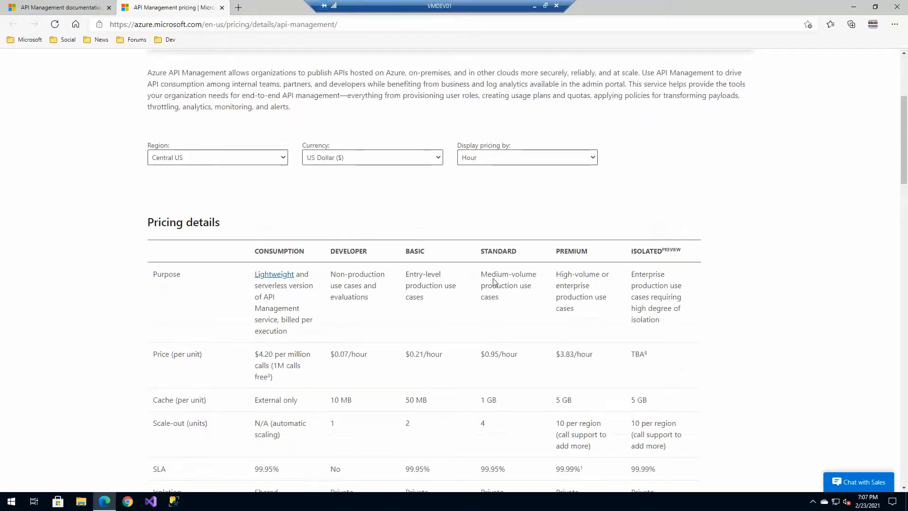
left_click(238, 7)
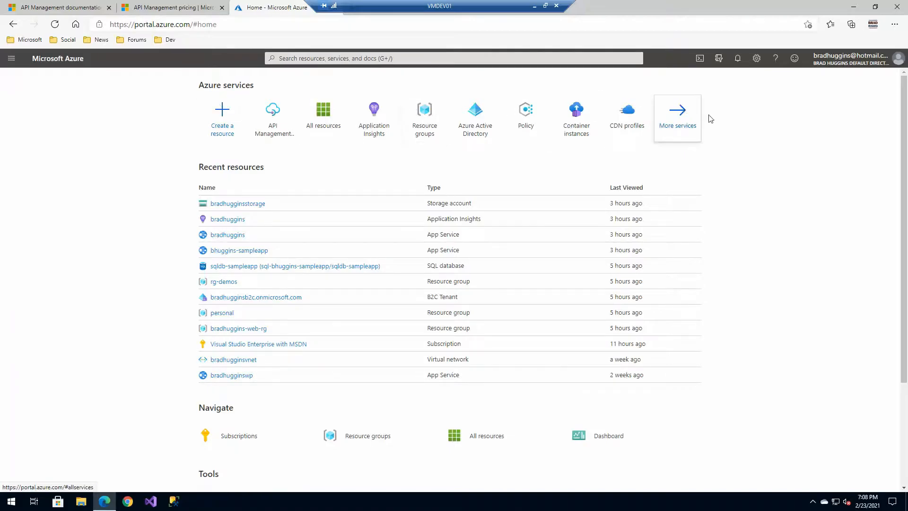
From All services filtered to Web, open API Management services listing apim-bradhuggins.
left_click(676, 116)
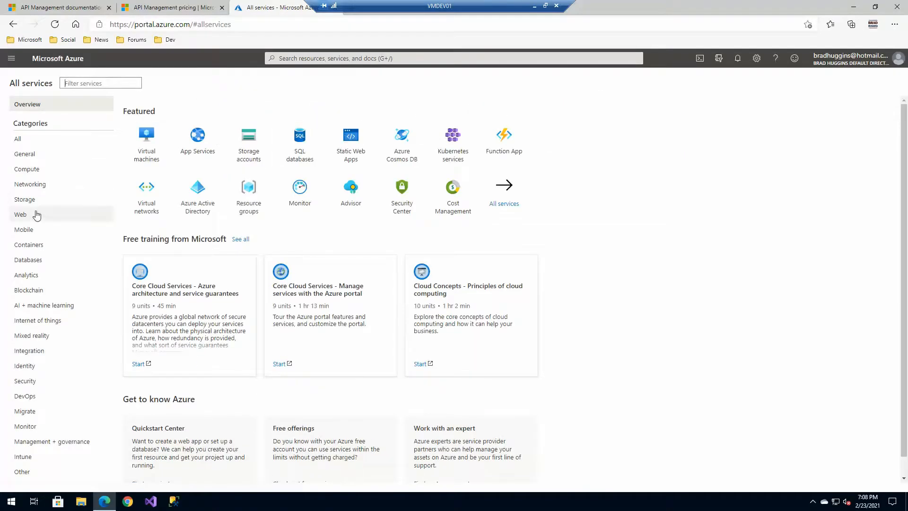
left_click(20, 214)
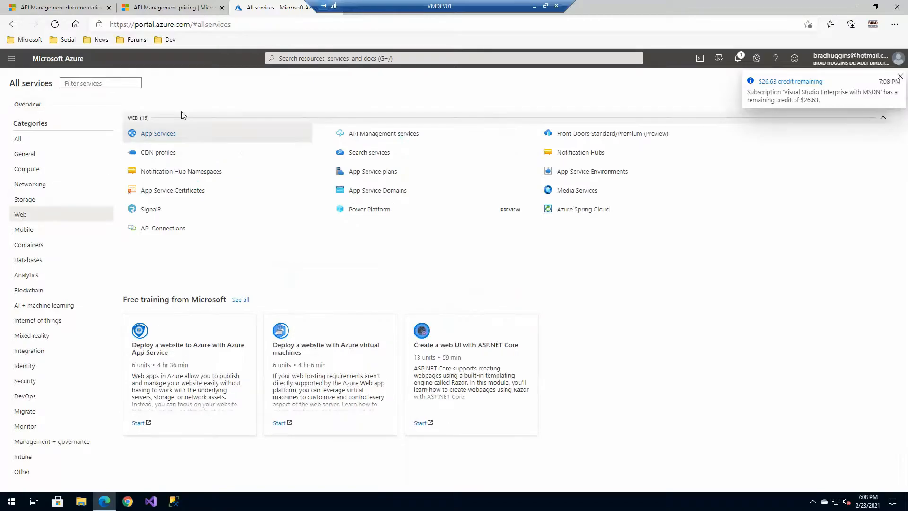
mouse_move(384, 134)
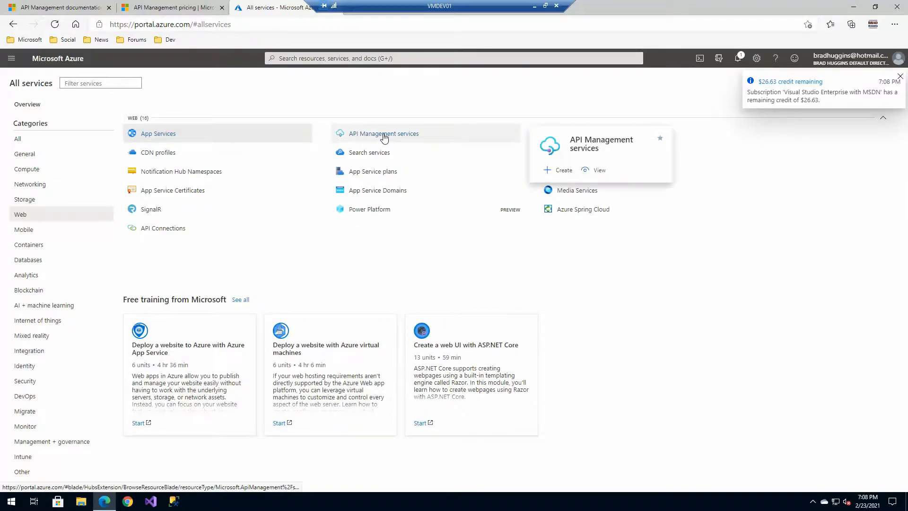
left_click(384, 134)
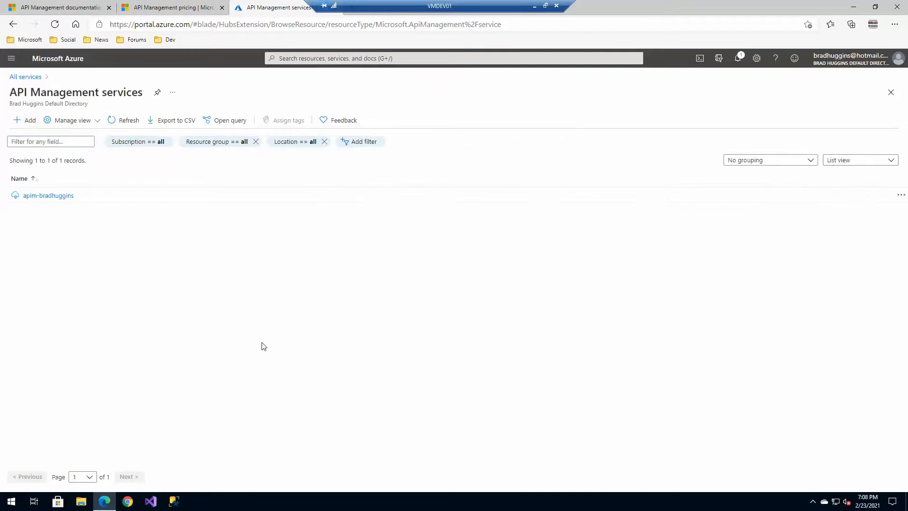
Start a new API Management instance in resource group rg-demos, region South Central US.
left_click(24, 120)
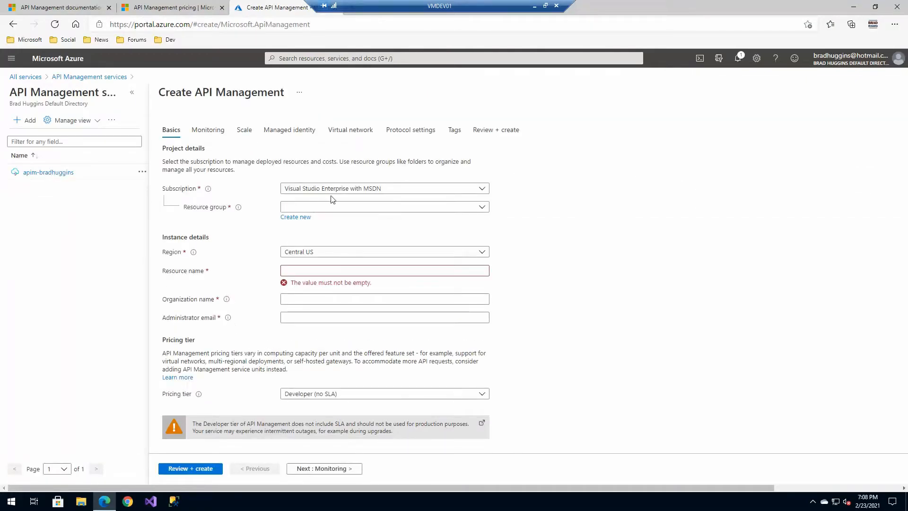
mouse_move(153, 151)
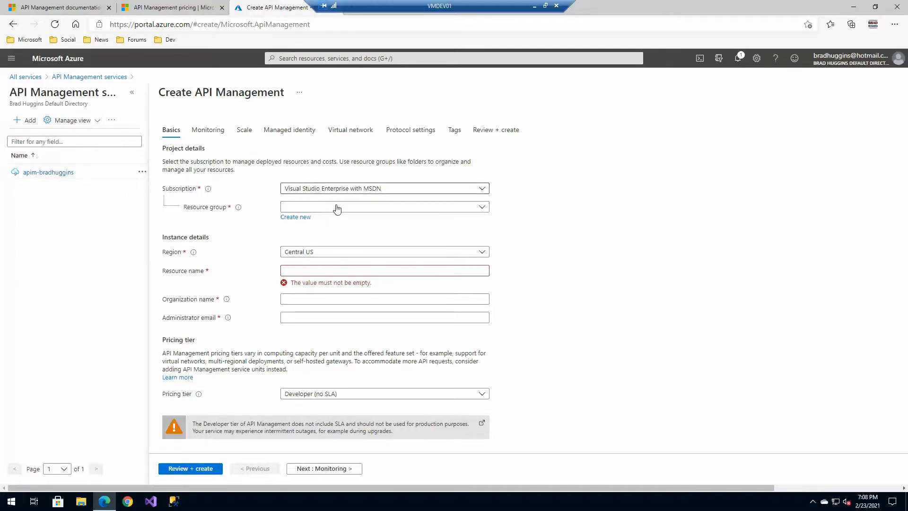
left_click(384, 207)
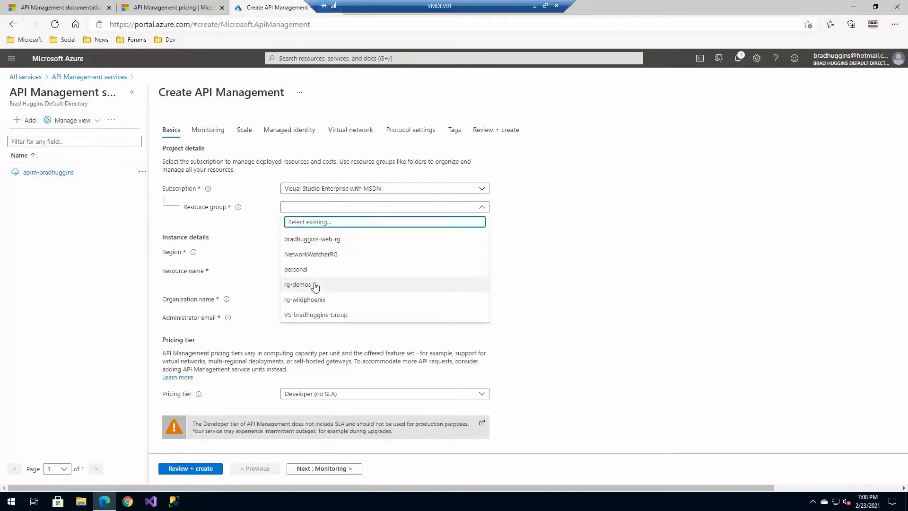
left_click(298, 284)
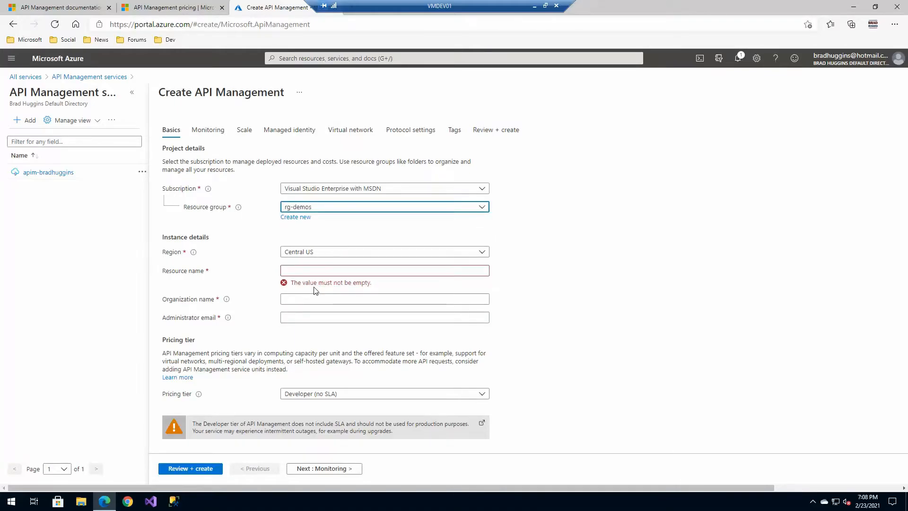
left_click(384, 251)
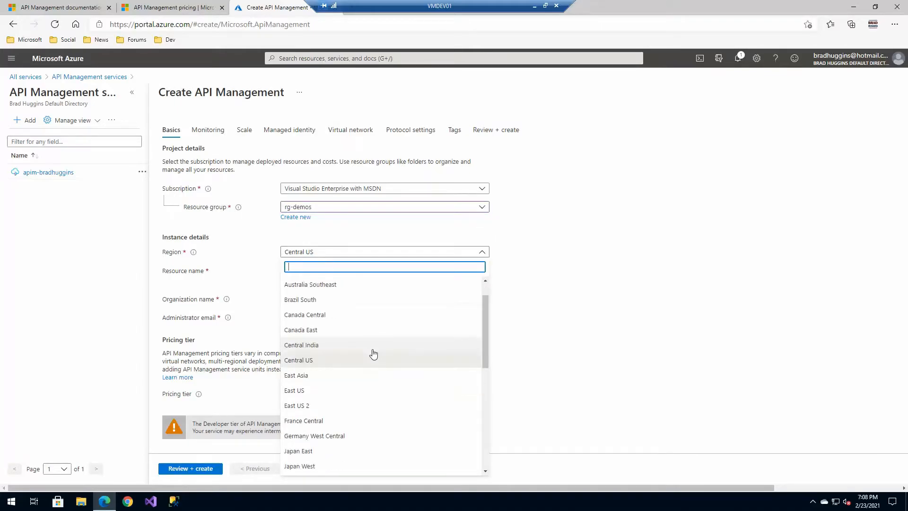
scroll("down", 3)
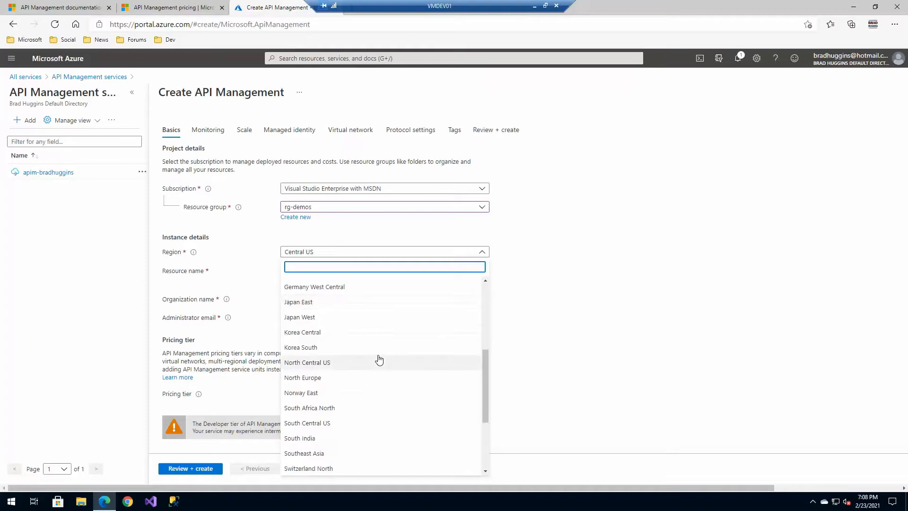
left_click(307, 422)
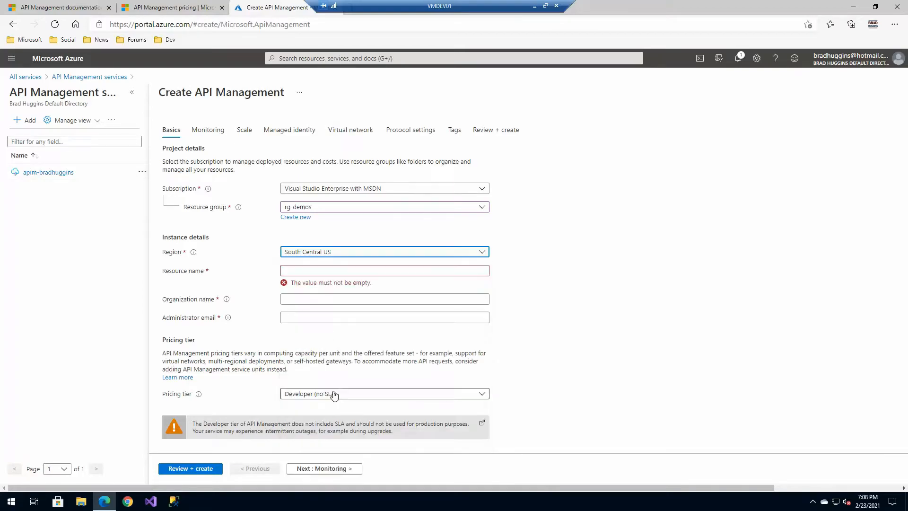
Name the instance apim-bradhuggins-demo, enter the organization, and accept the suggested admin email.
left_click(384, 271)
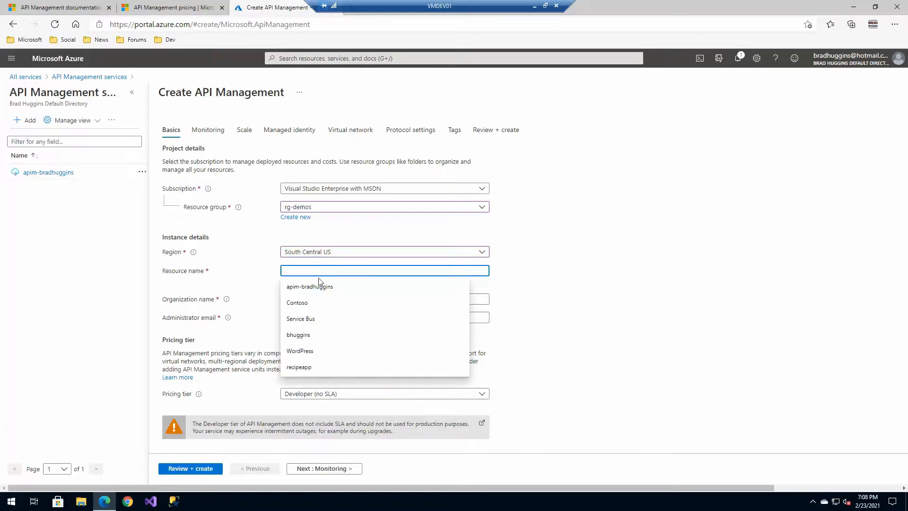
type("apim-bradhuggins-d")
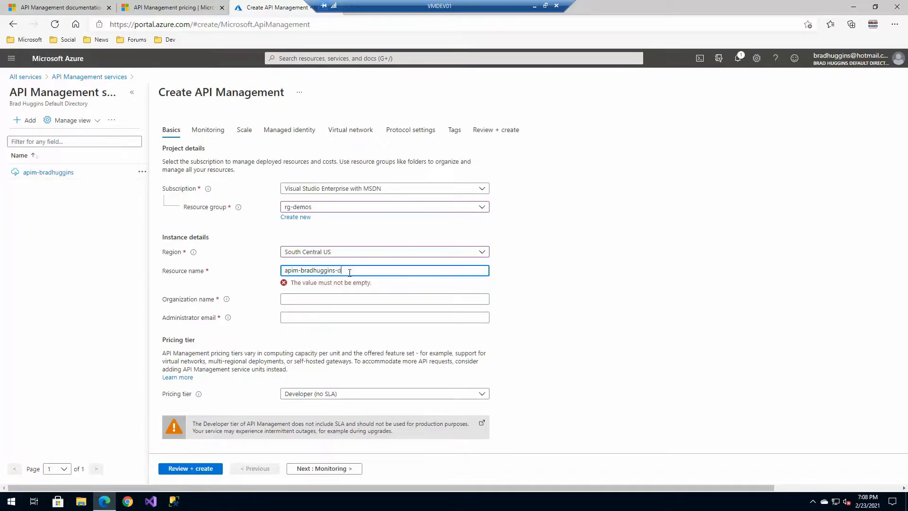
type("emo")
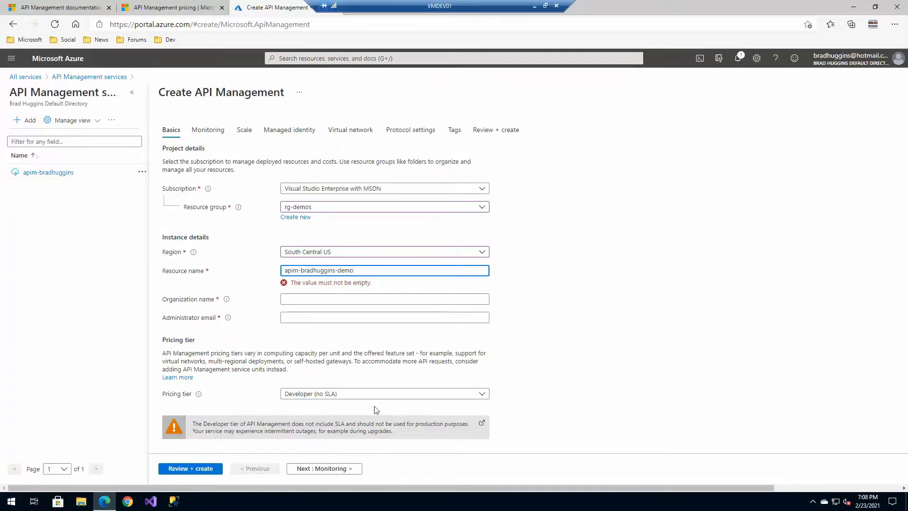
left_click(384, 299)
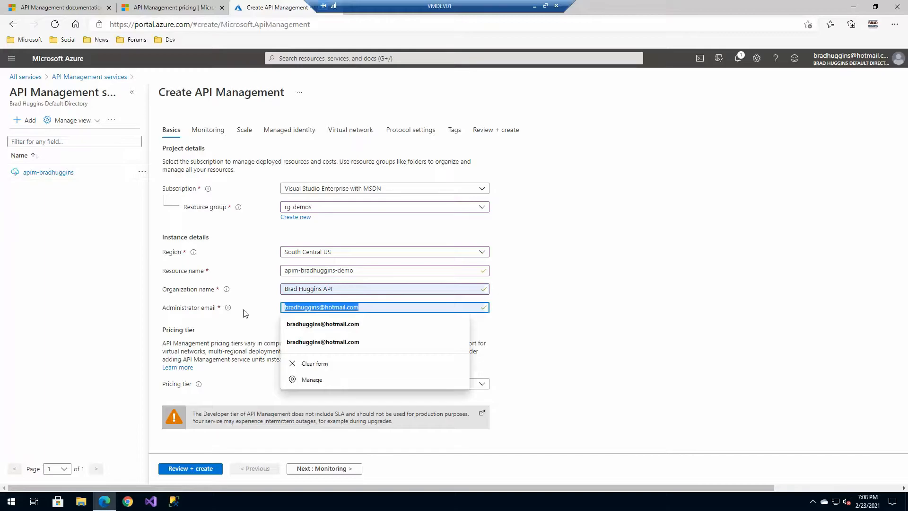
left_click(323, 323)
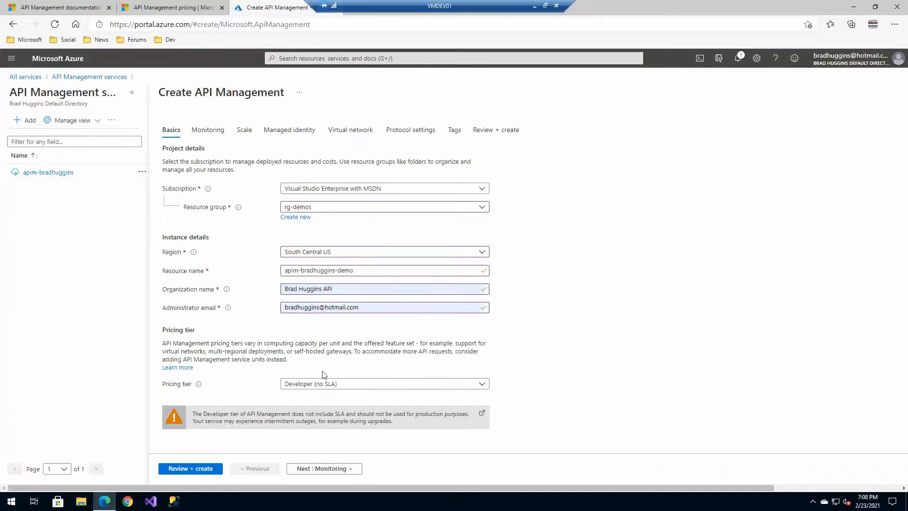
mouse_move(257, 256)
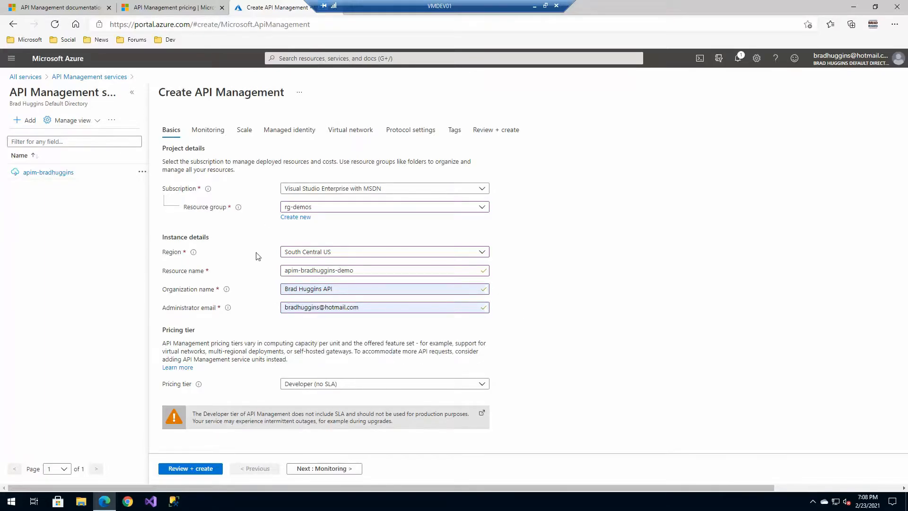
mouse_move(459, 348)
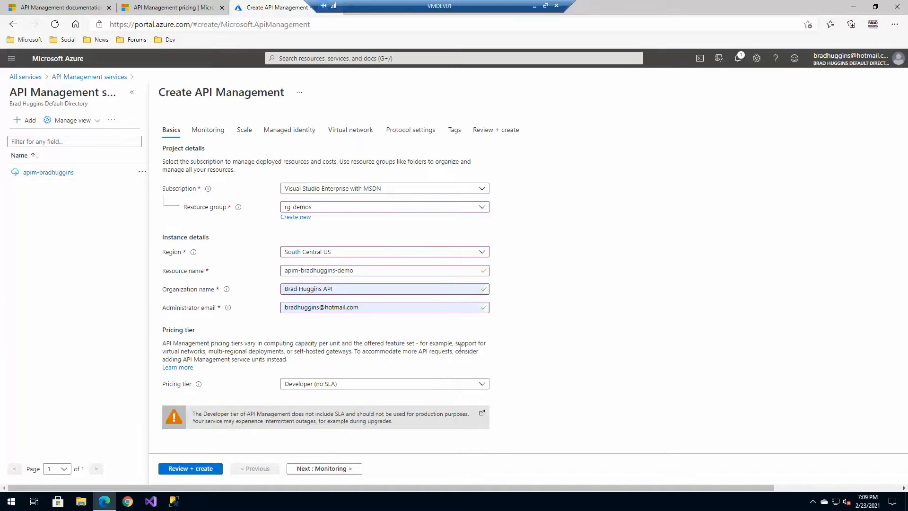
mouse_move(501, 250)
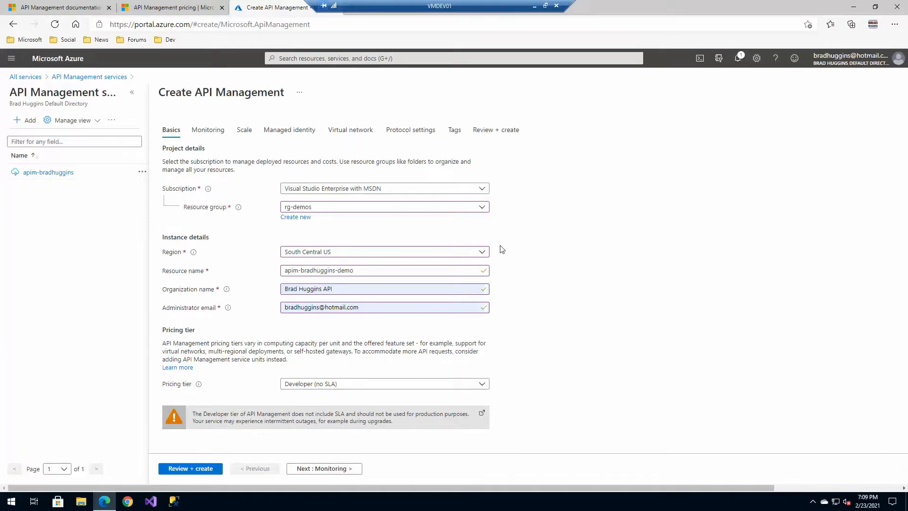
mouse_move(229, 356)
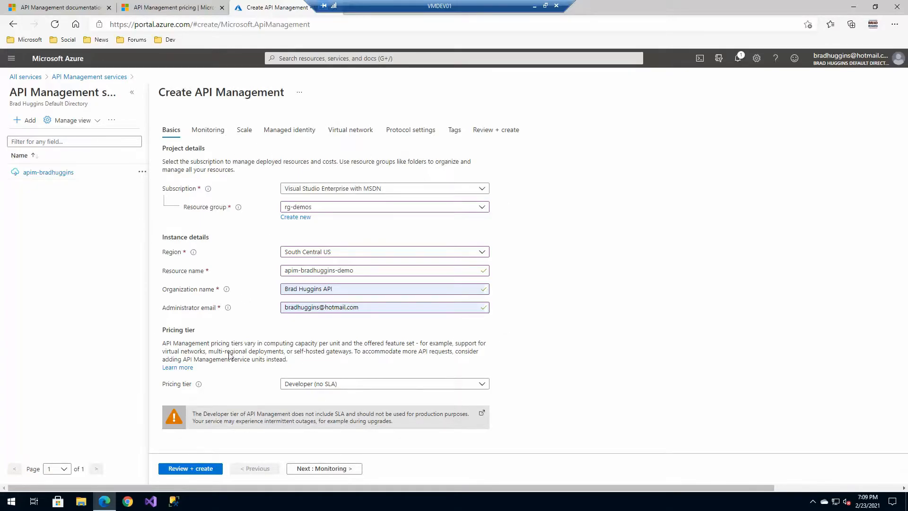
left_click(208, 129)
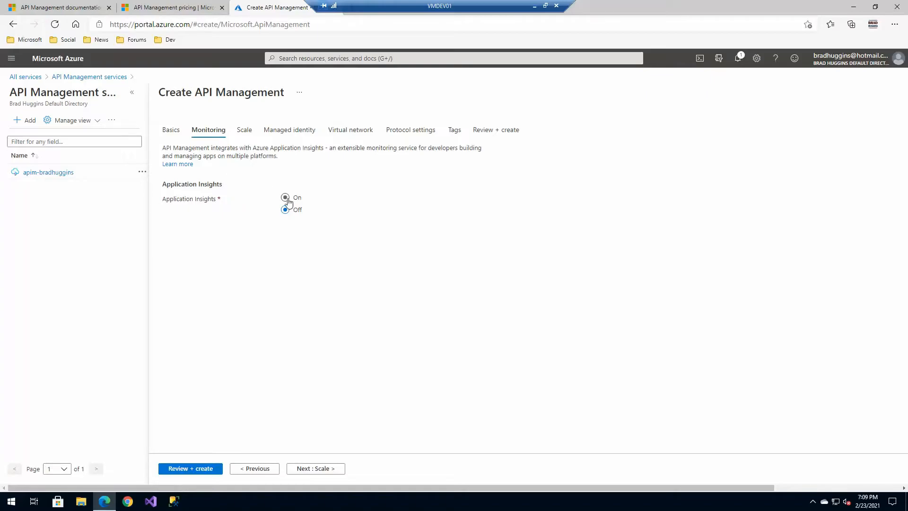
Toggle Application Insights on and back off, then view the Scale settings.
left_click(285, 198)
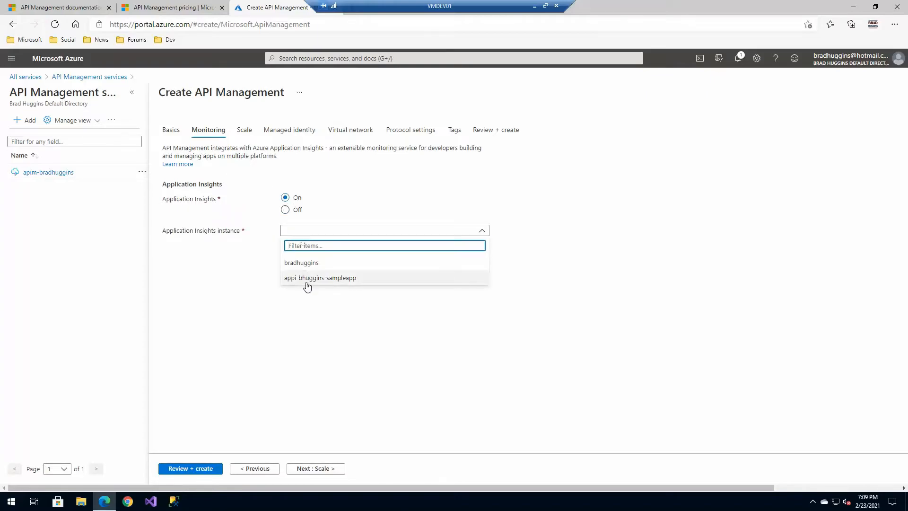
left_click(284, 210)
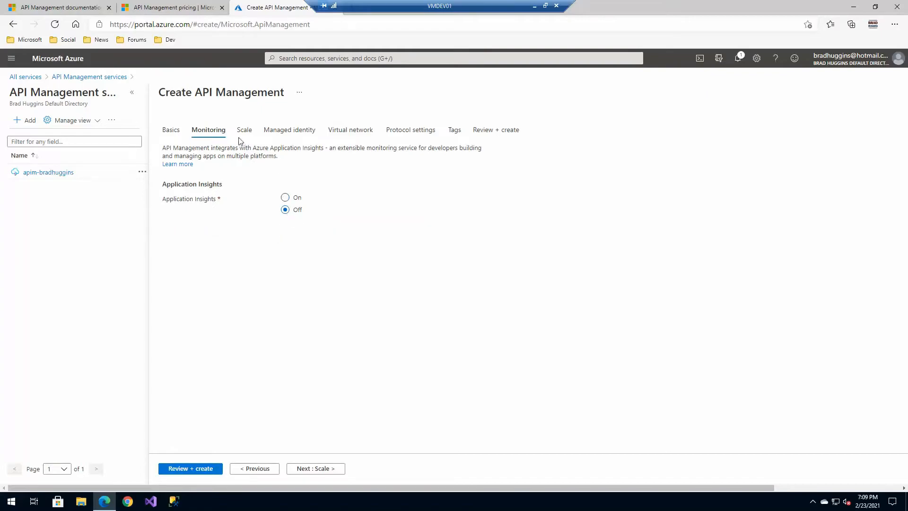
left_click(244, 129)
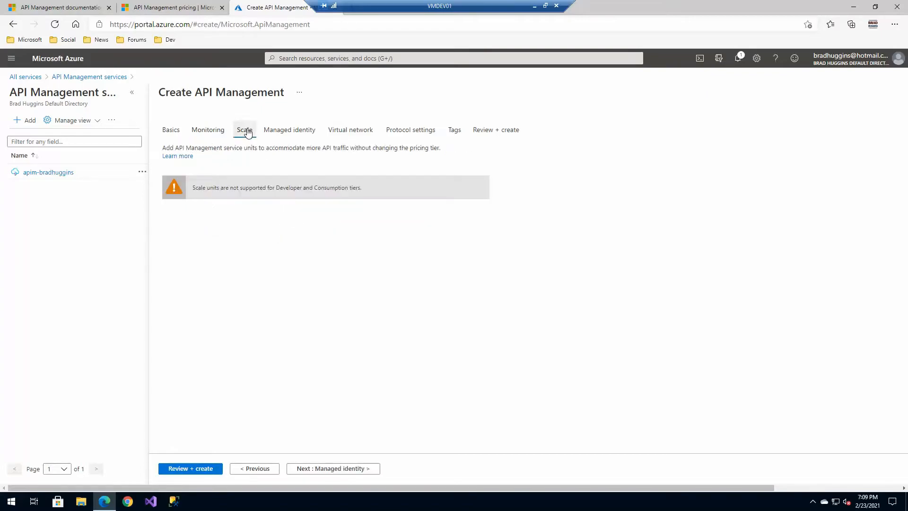
mouse_move(238, 289)
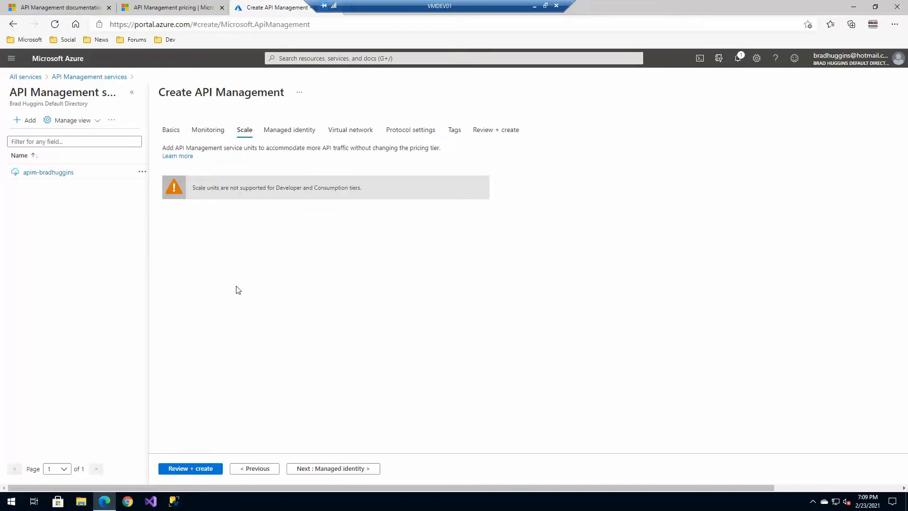
mouse_move(260, 300)
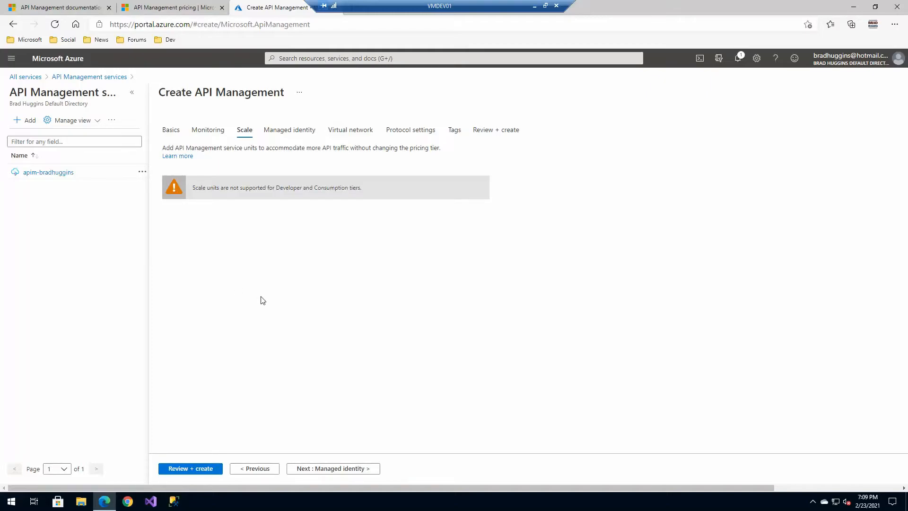
mouse_move(226, 277)
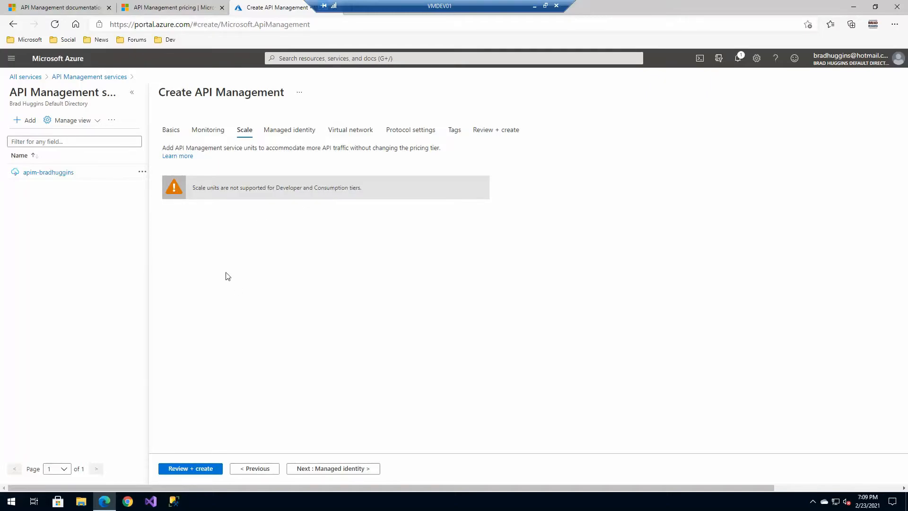
mouse_move(289, 130)
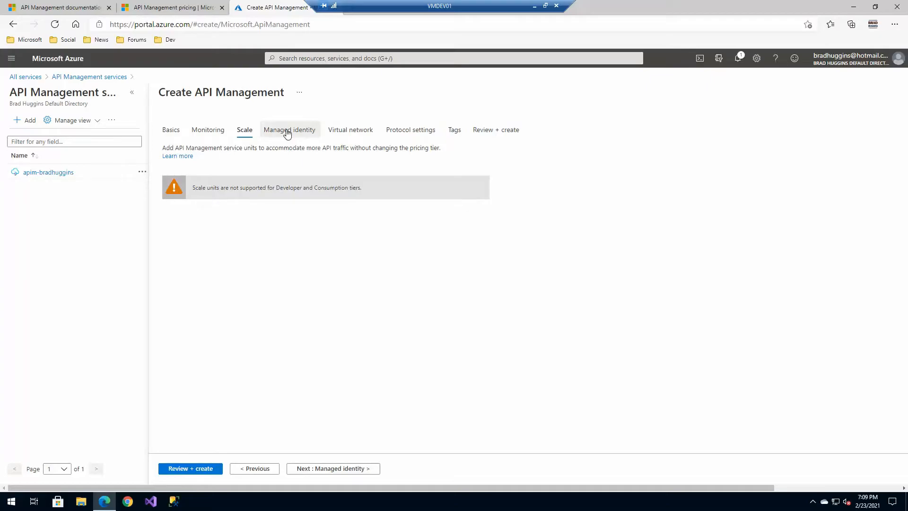
Keep the system-assigned managed identity Off, then view the Virtual network options.
left_click(289, 129)
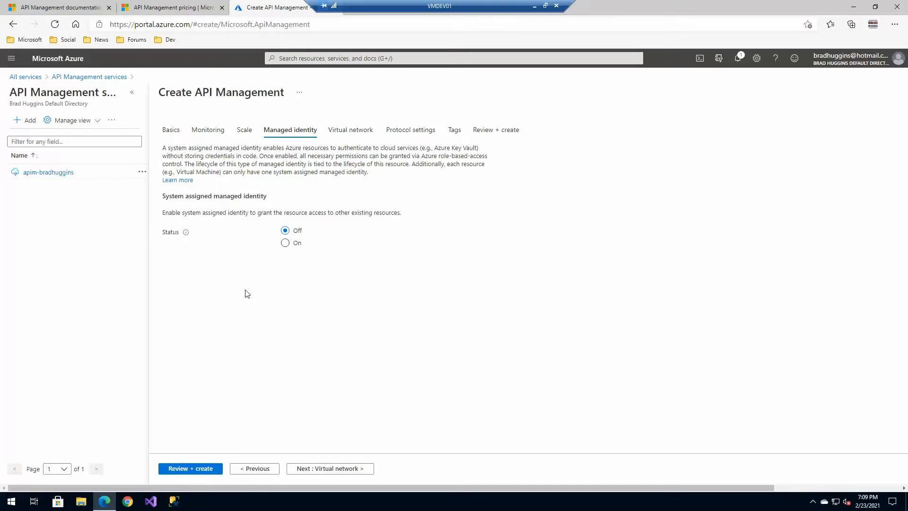
mouse_move(286, 253)
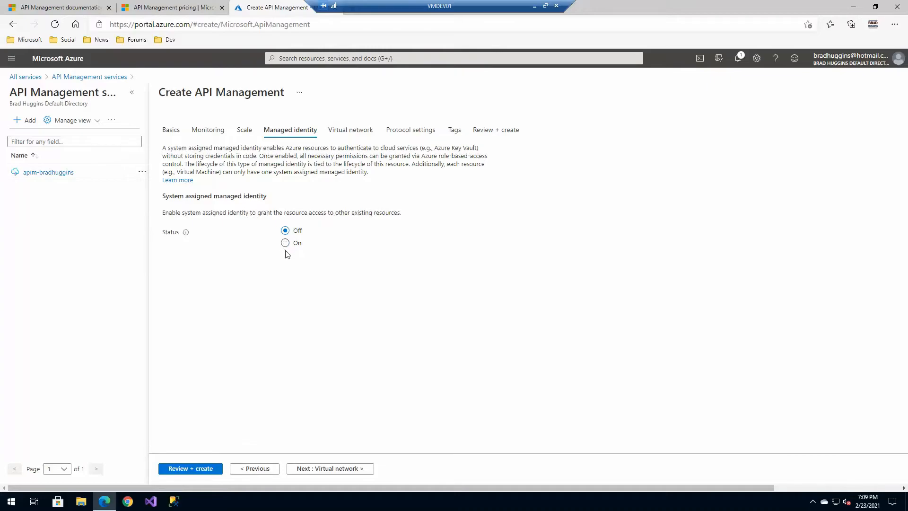
left_click(285, 243)
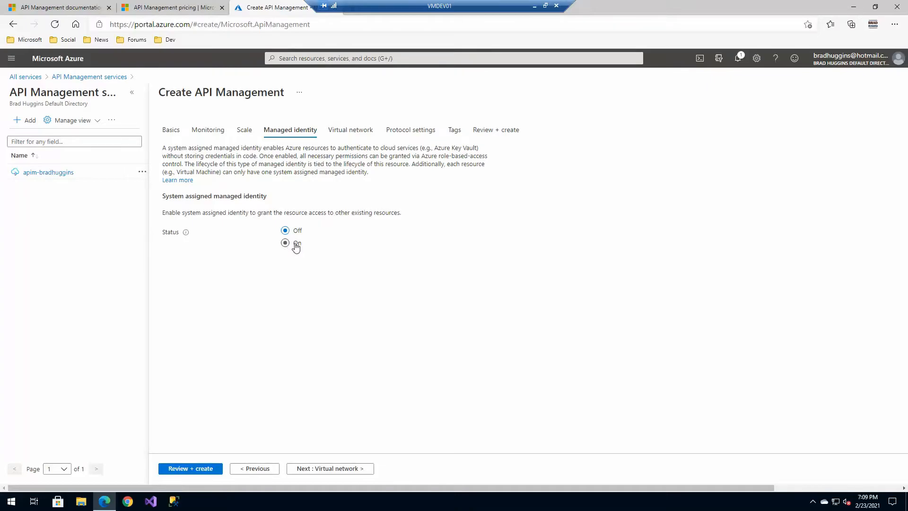
mouse_move(297, 243)
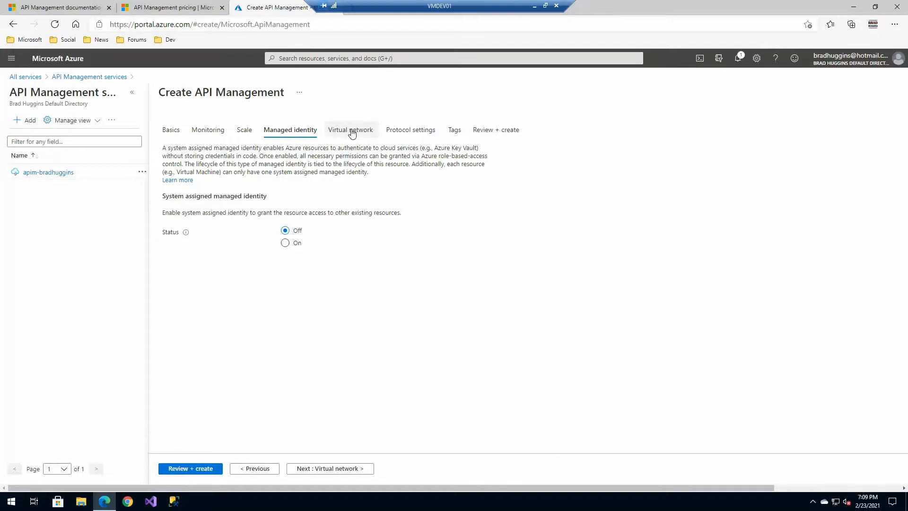
left_click(350, 129)
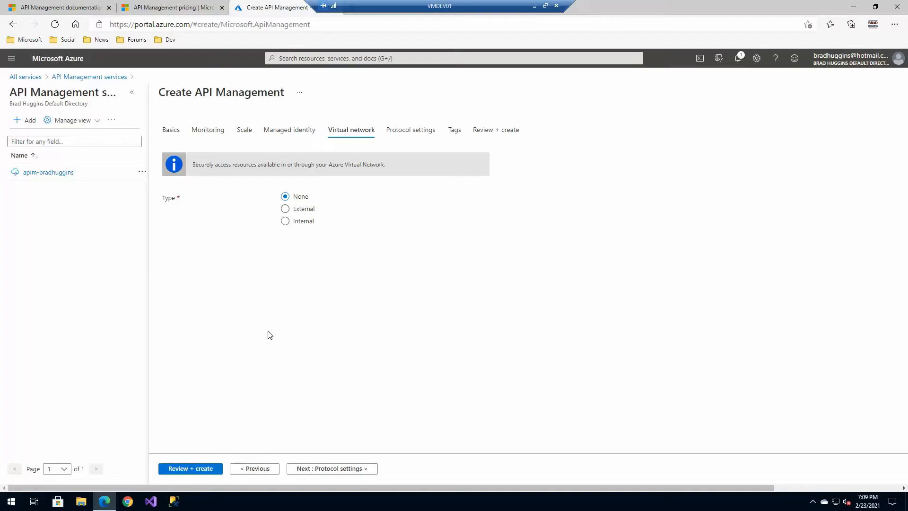
left_click(285, 208)
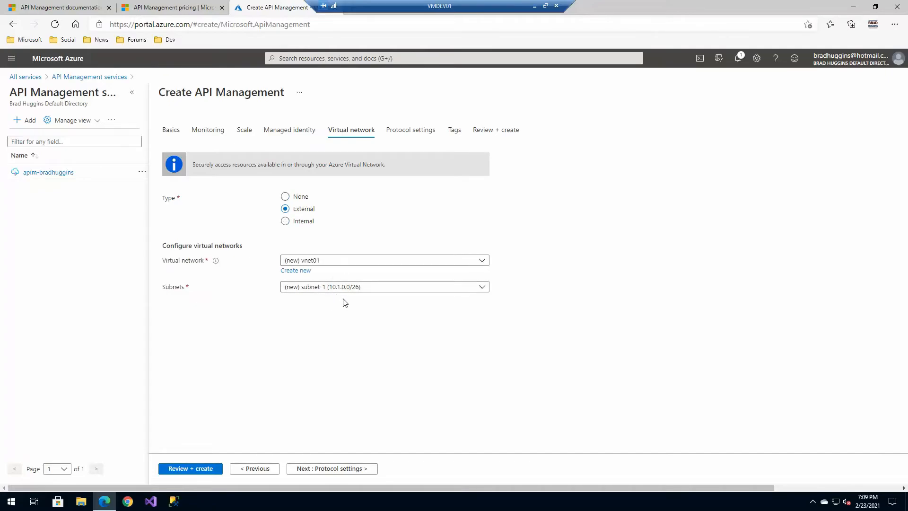
left_click(285, 222)
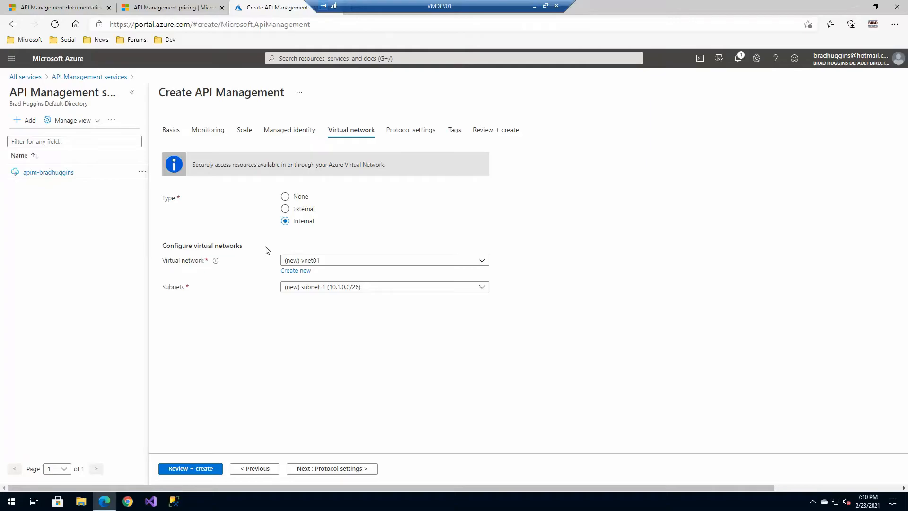
mouse_move(292, 389)
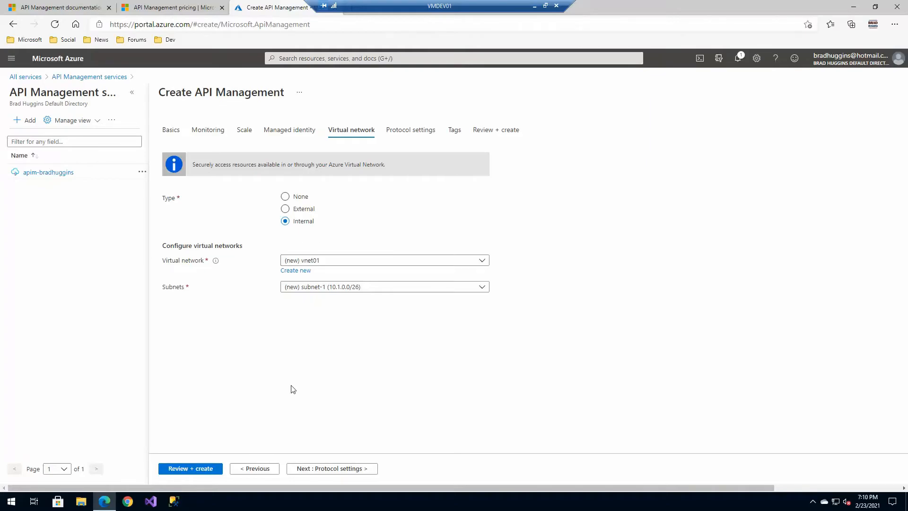
left_click(285, 196)
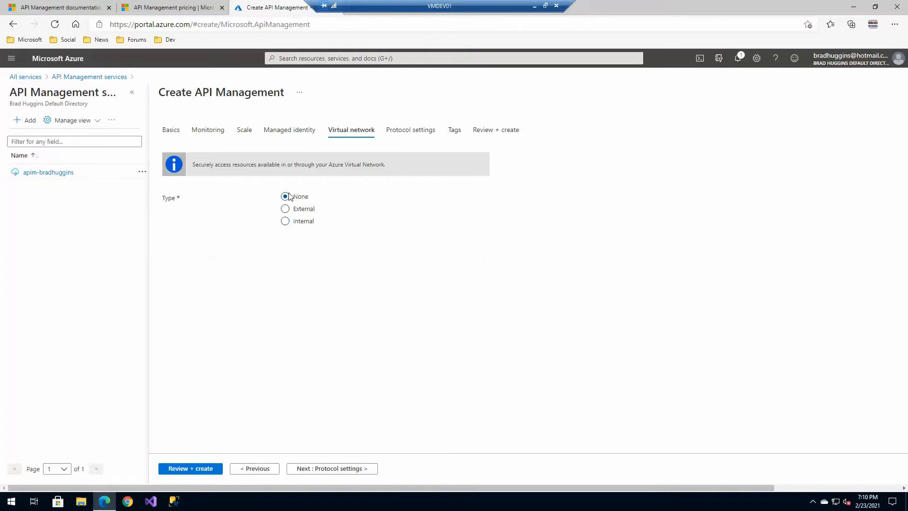
mouse_move(410, 133)
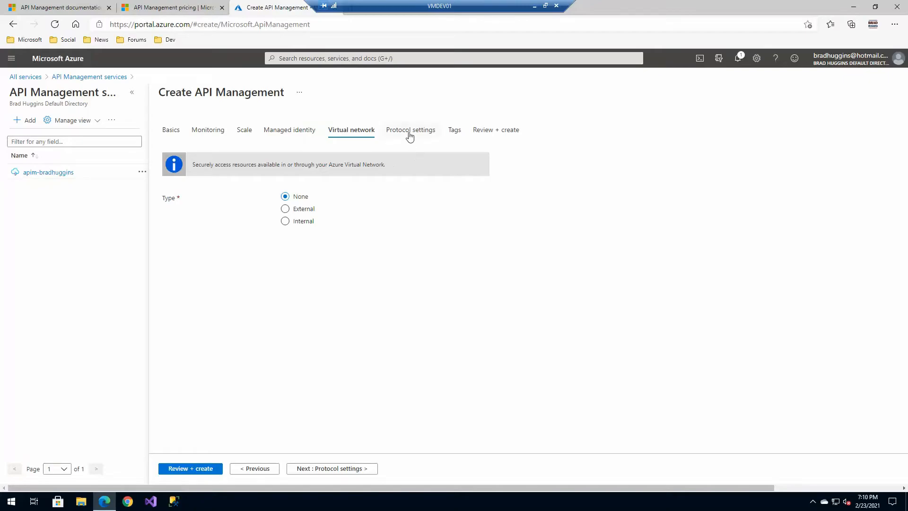
Review Protocol settings, leaving all ciphers and TLS/SSL options off, then go to Tags.
left_click(410, 129)
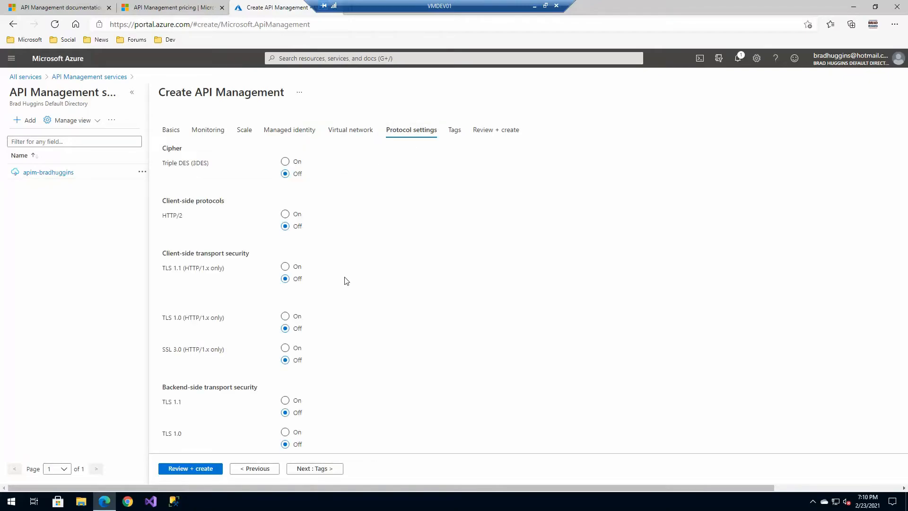
mouse_move(421, 297)
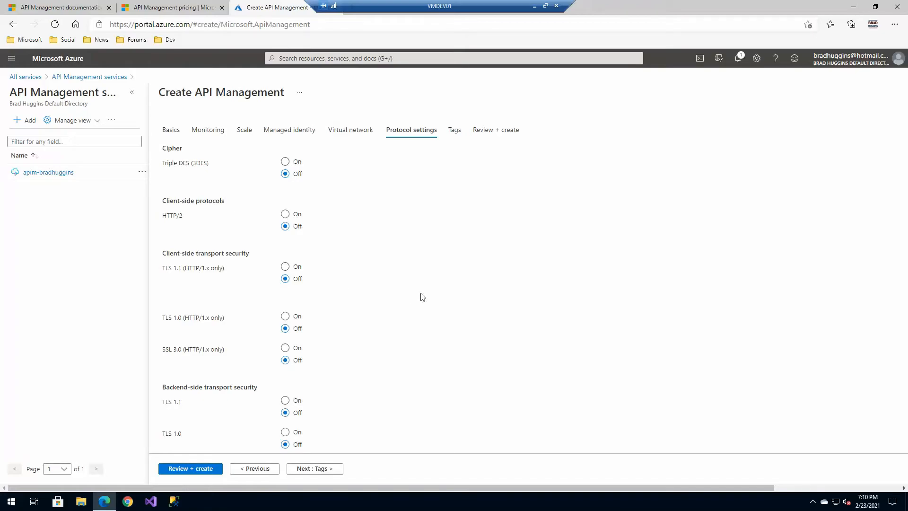
mouse_move(443, 244)
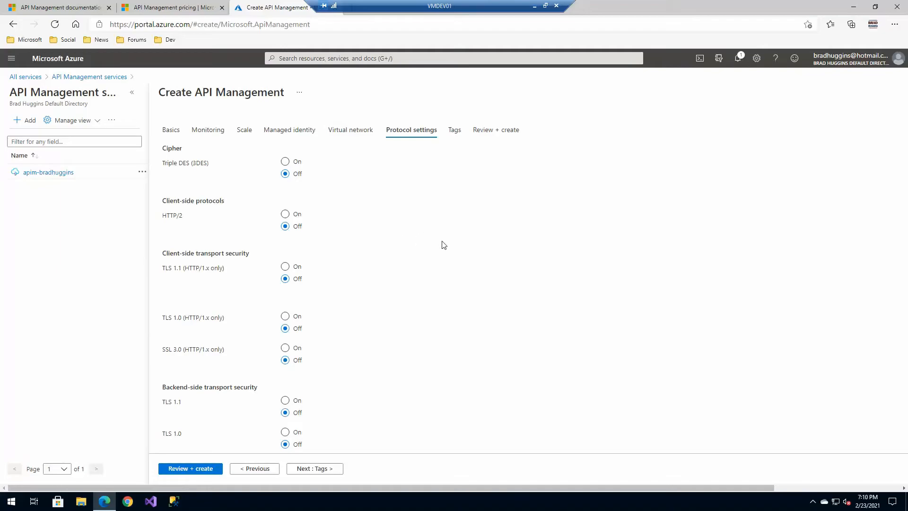
mouse_move(309, 181)
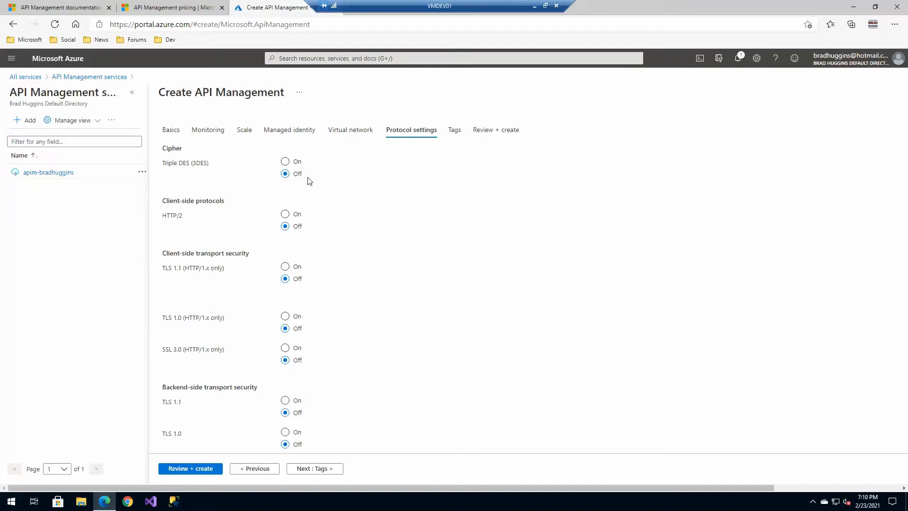
mouse_move(437, 412)
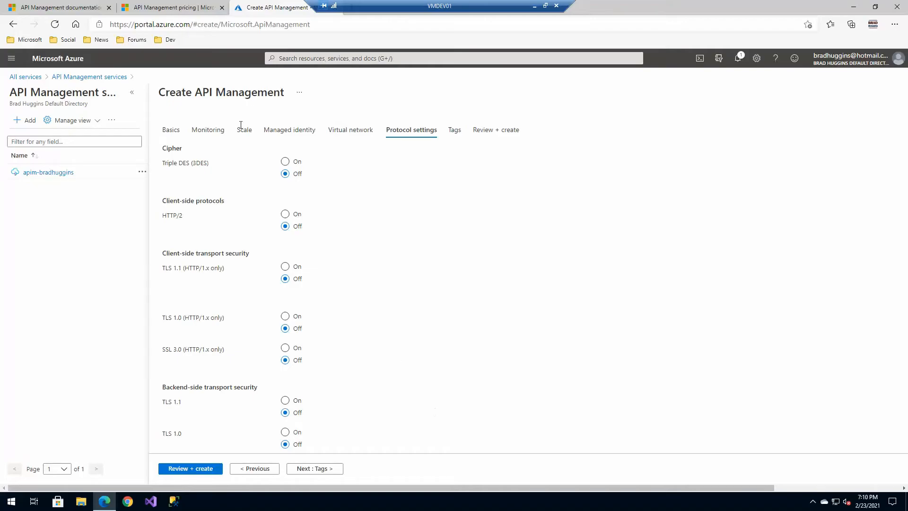
left_click(455, 129)
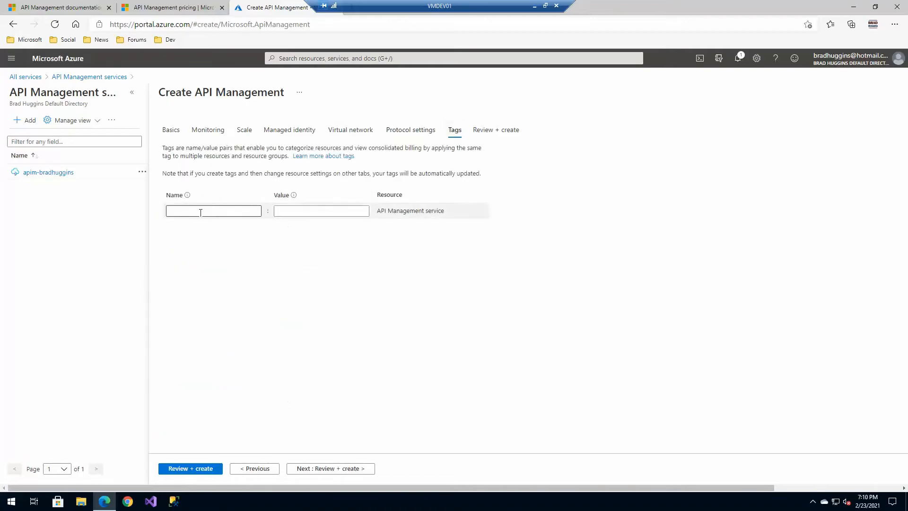
Add a tag named 'environment' with value 'PROD'.
left_click(214, 210)
type("environment")
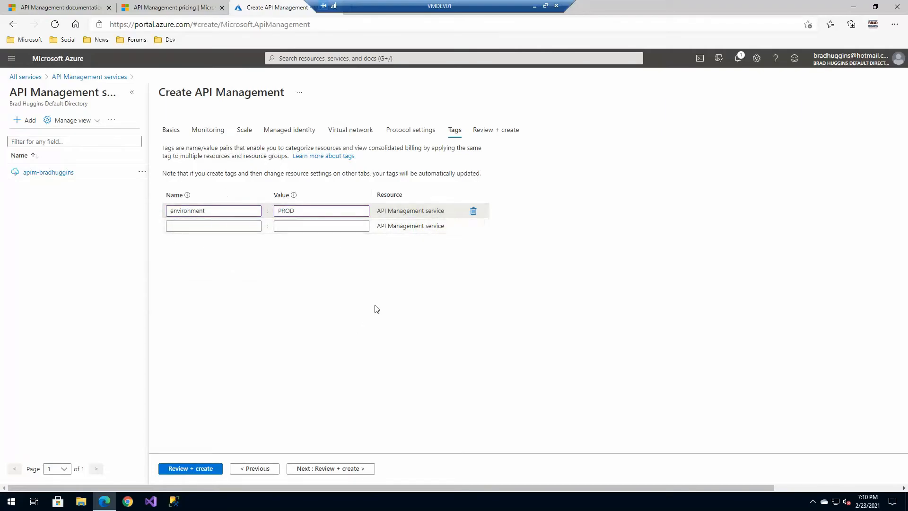
mouse_move(333, 304)
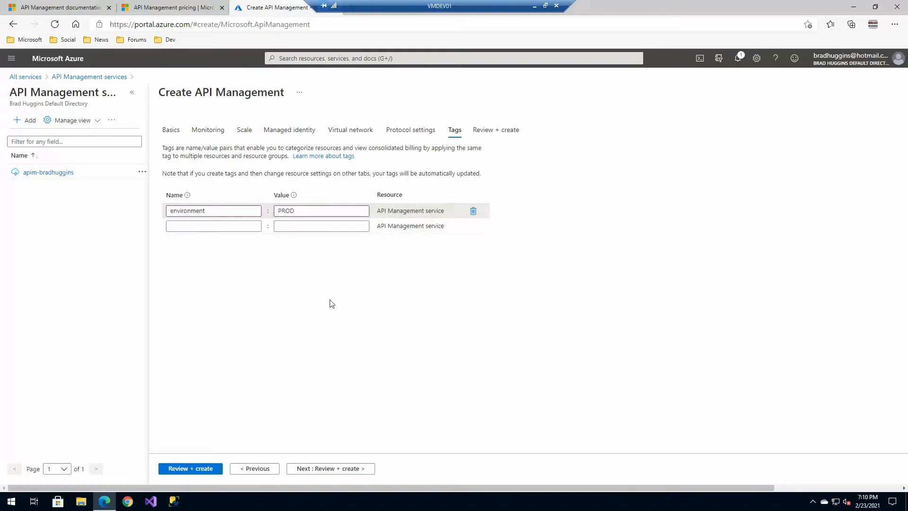
mouse_move(539, 199)
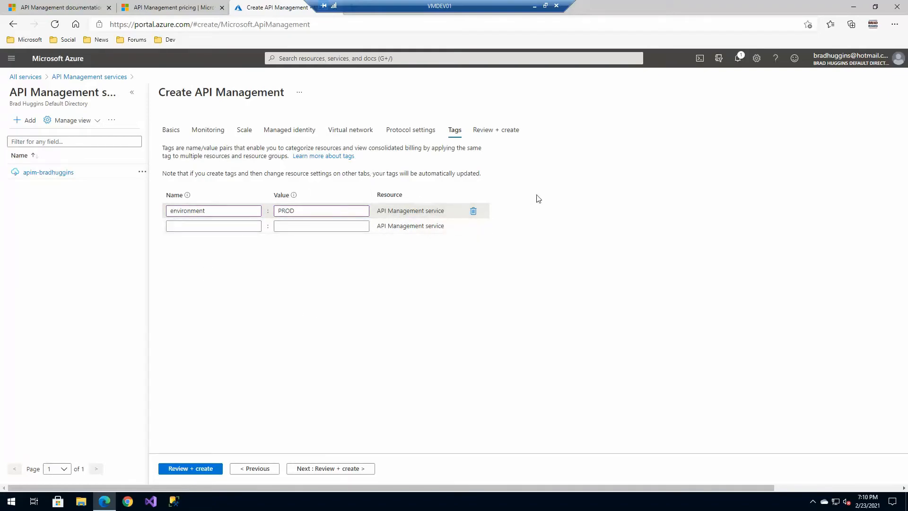
mouse_move(294, 382)
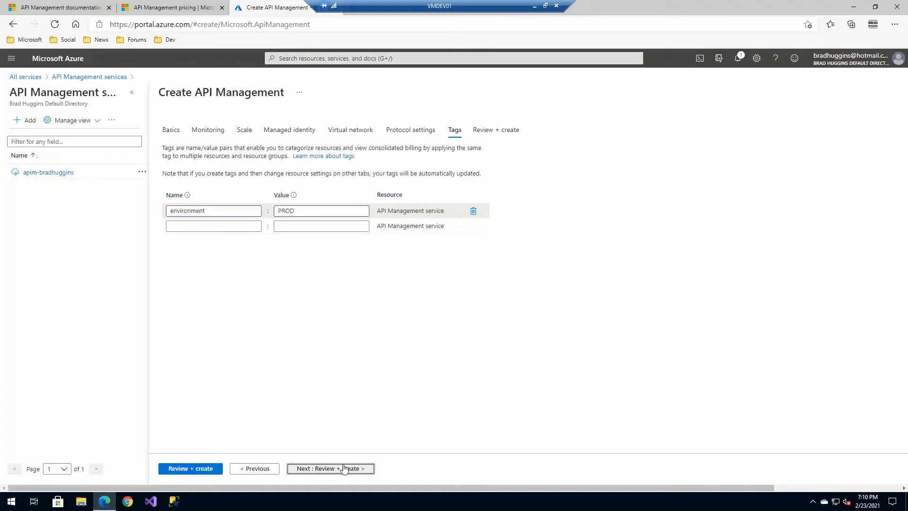
Validate the configuration and scroll the summary showing rg-demos, South Central US, Developer tier.
left_click(330, 468)
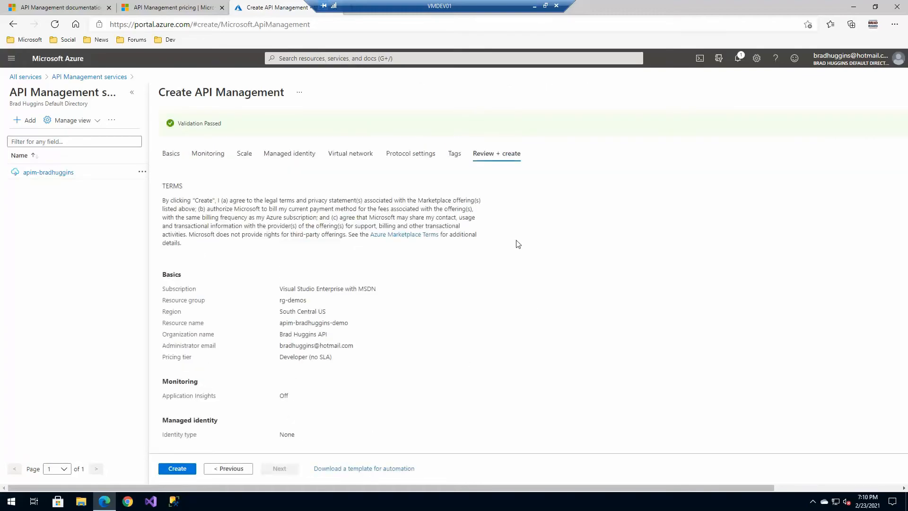
scroll("down", 3)
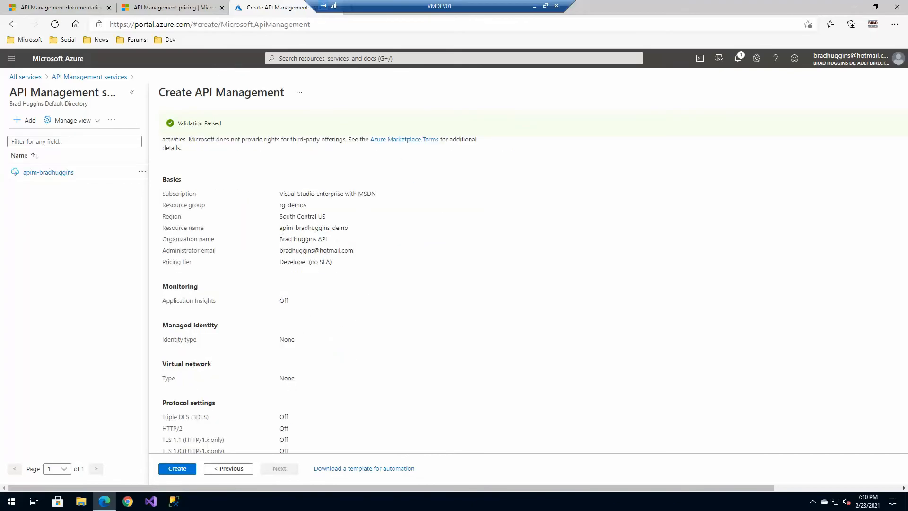
double_click(314, 227)
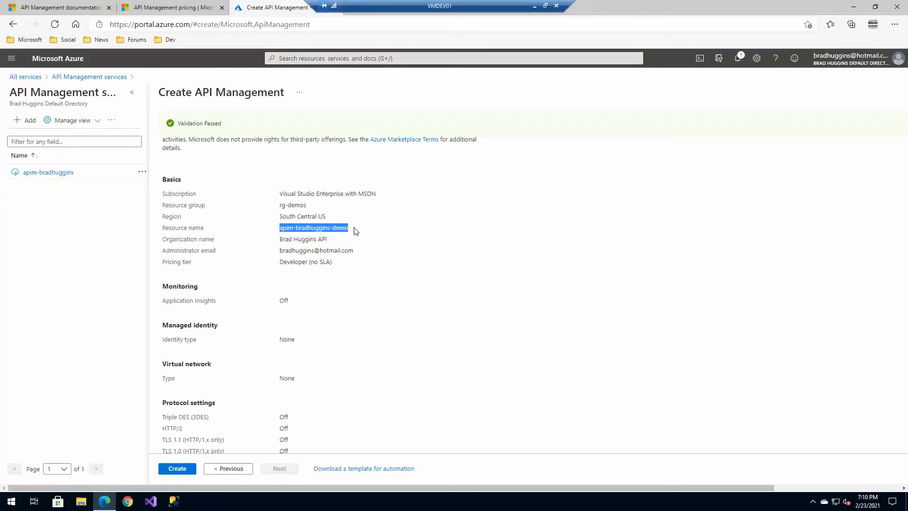
mouse_move(347, 310)
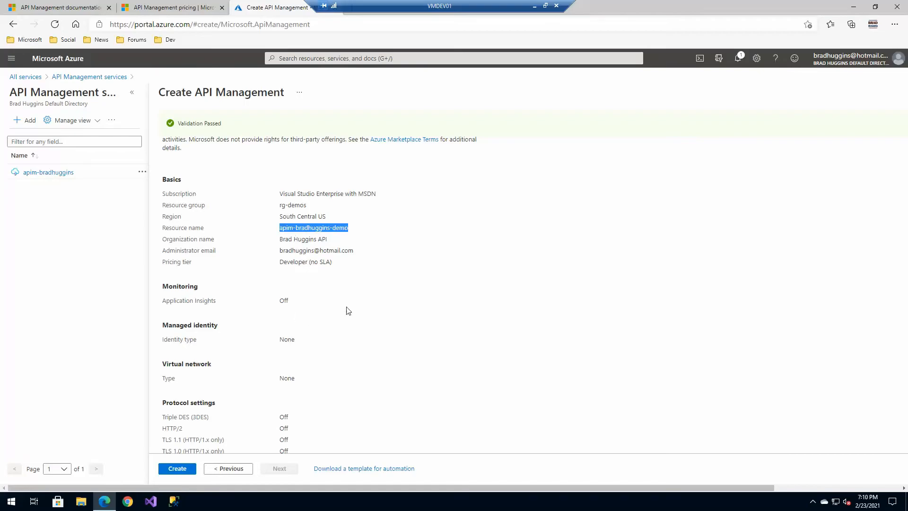
mouse_move(374, 308)
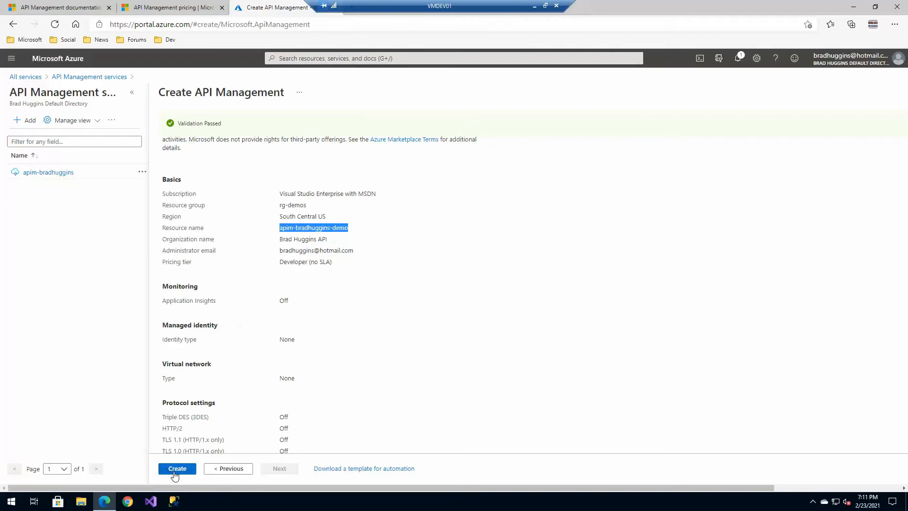
Submit the instance for creation, view deployment progress, and dismiss the notification.
left_click(178, 469)
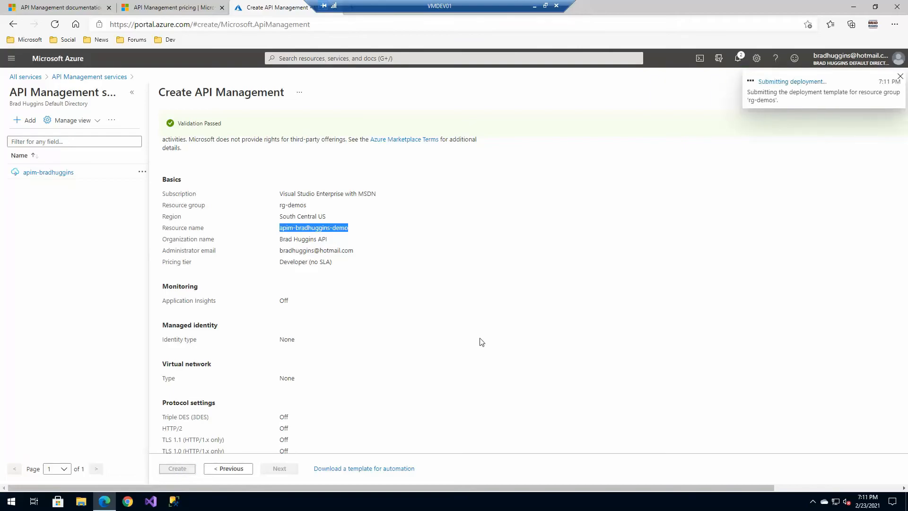
left_click(177, 468)
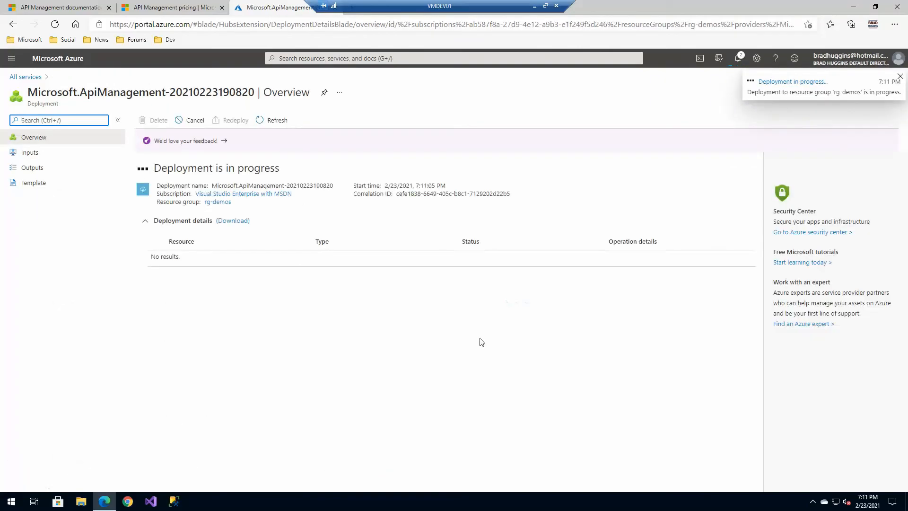
mouse_move(307, 347)
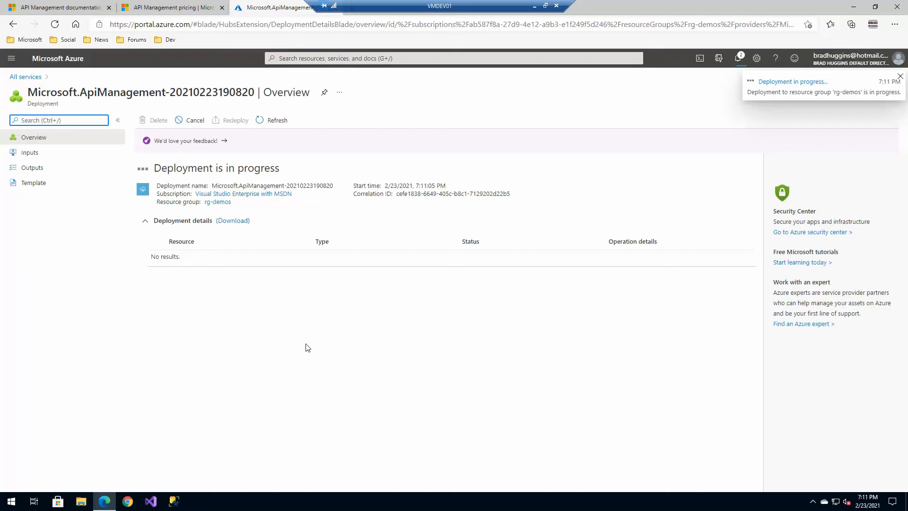
left_click(900, 76)
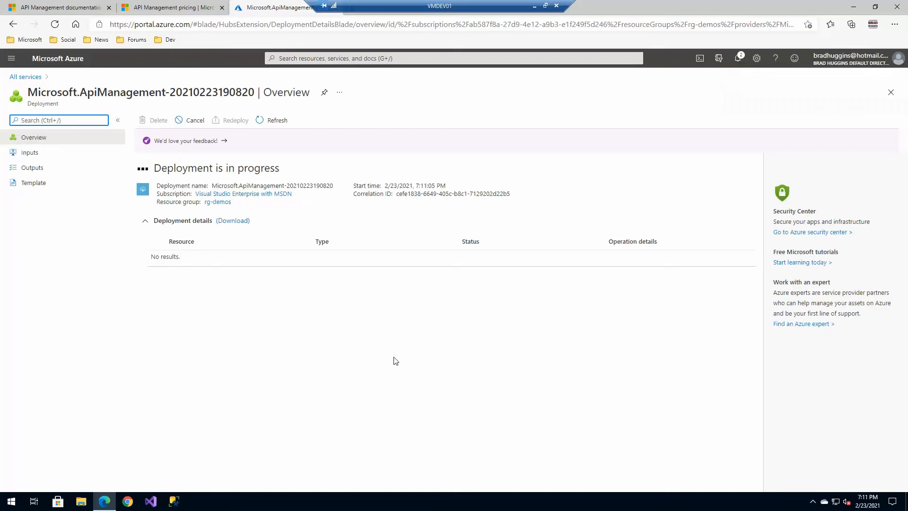